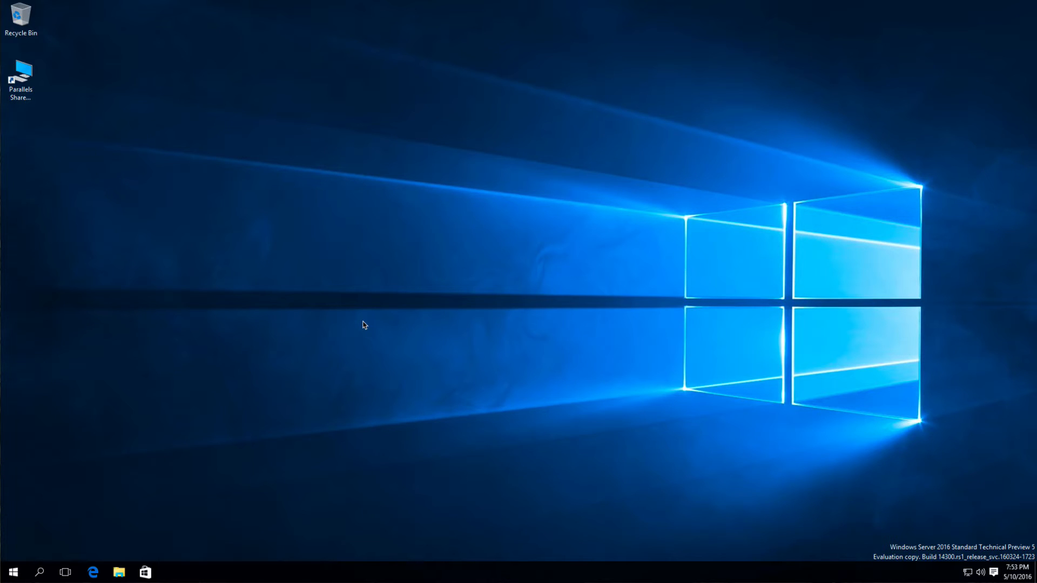
mouse_move(123, 452)
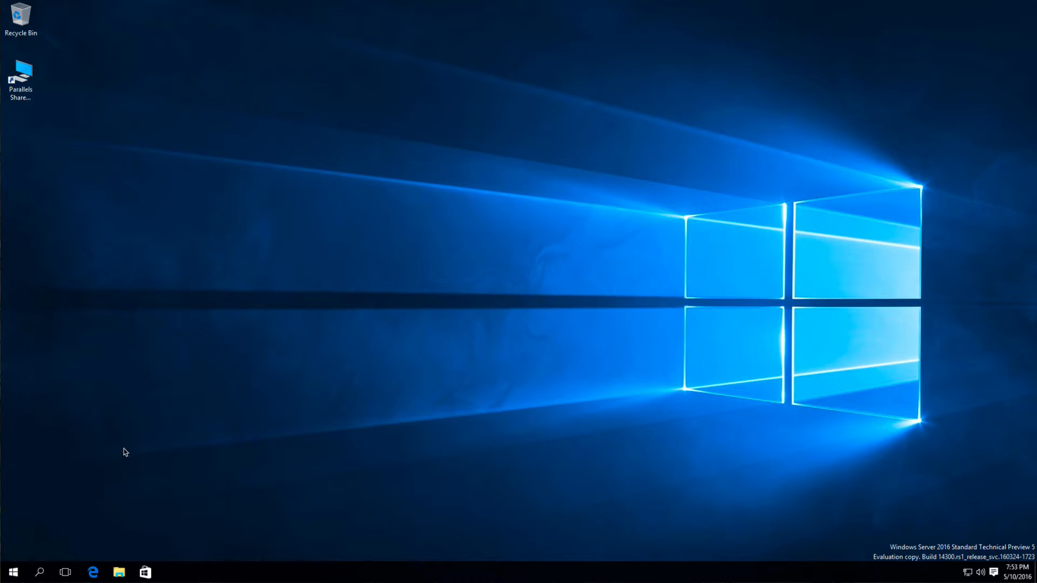
mouse_move(41, 528)
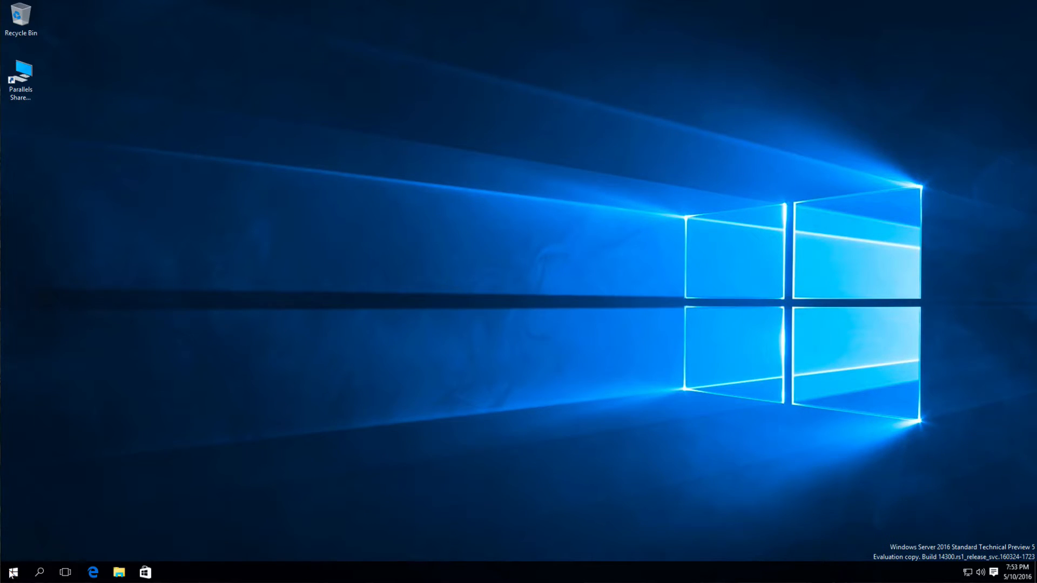
Open the Start menu from the taskbar to show the Windows Server tiles.
click(16, 570)
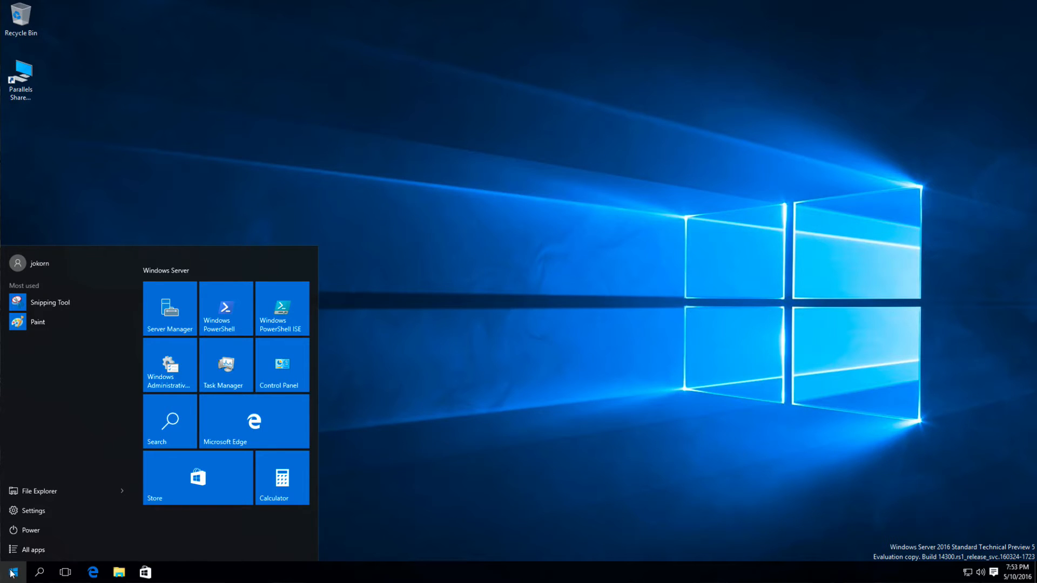
mouse_move(52, 292)
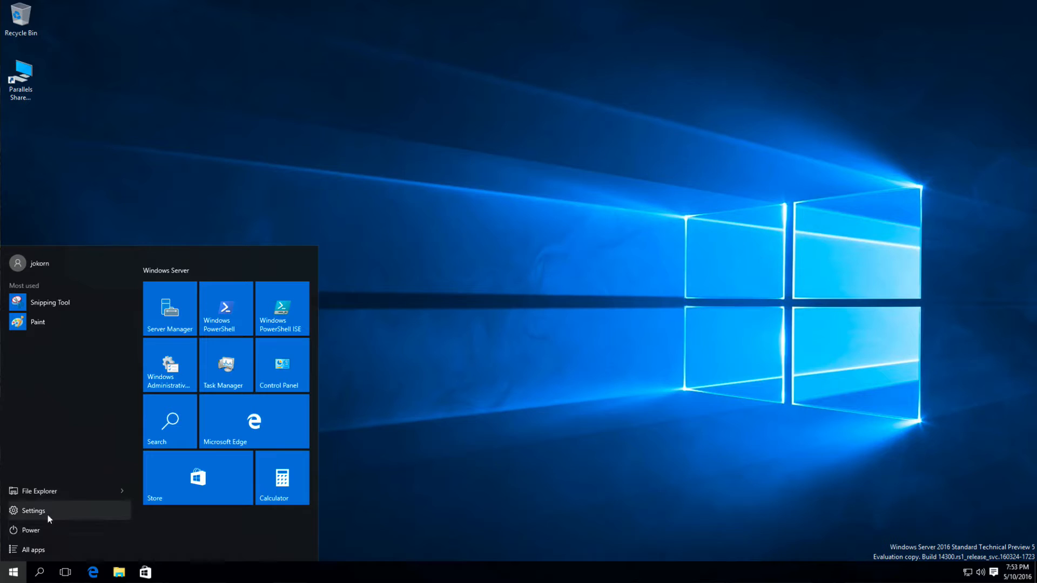
mouse_move(199, 381)
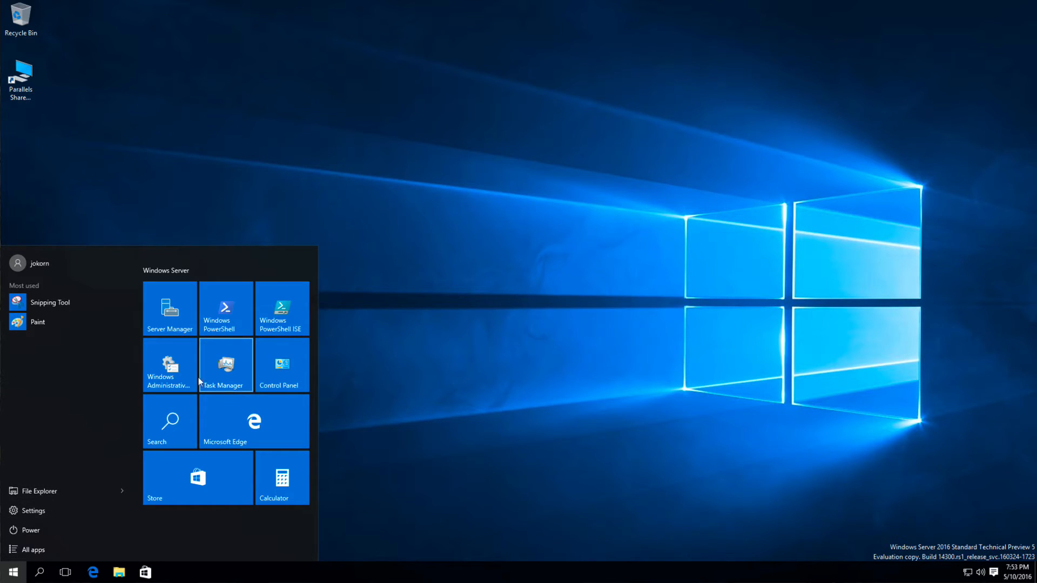
mouse_move(218, 370)
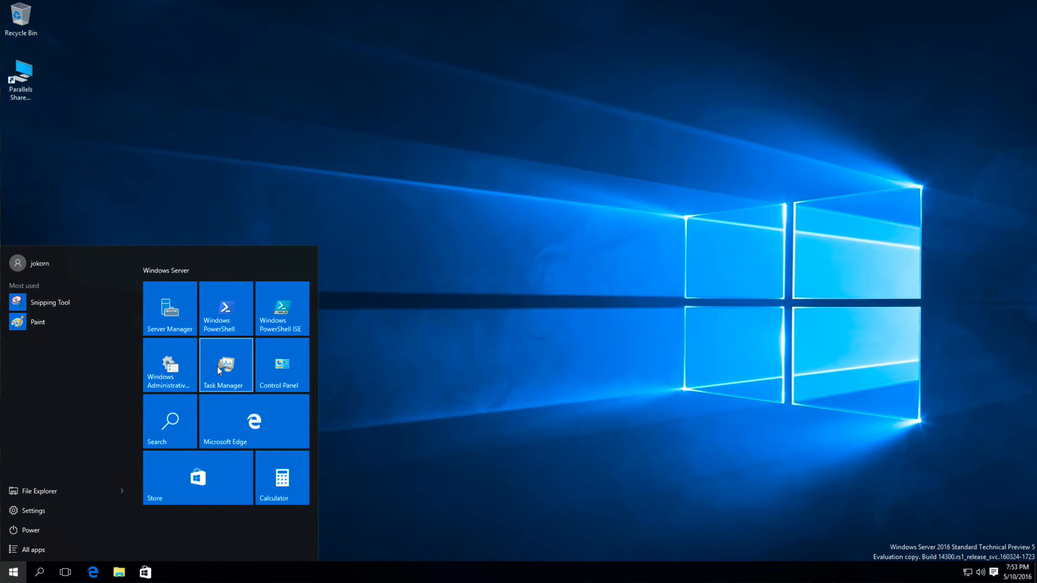
Launch Server Manager from its Start menu tile to reach the Dashboard.
click(169, 309)
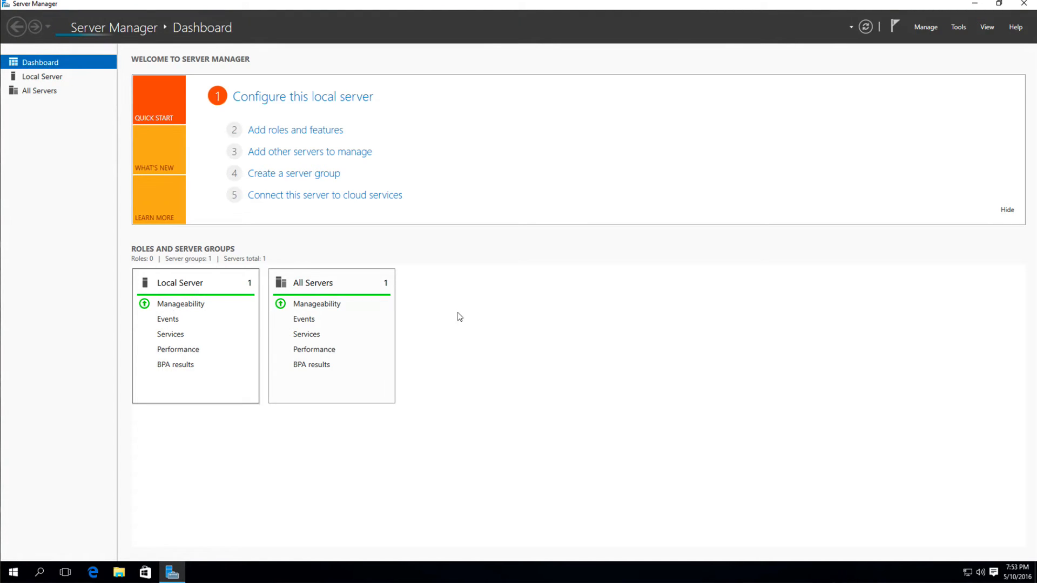
mouse_move(463, 315)
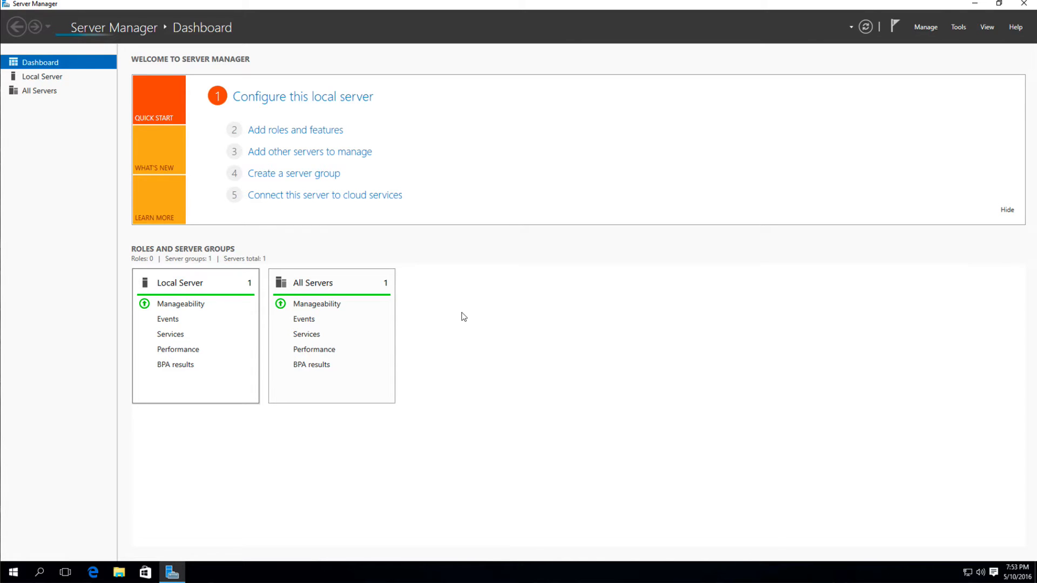
mouse_move(460, 318)
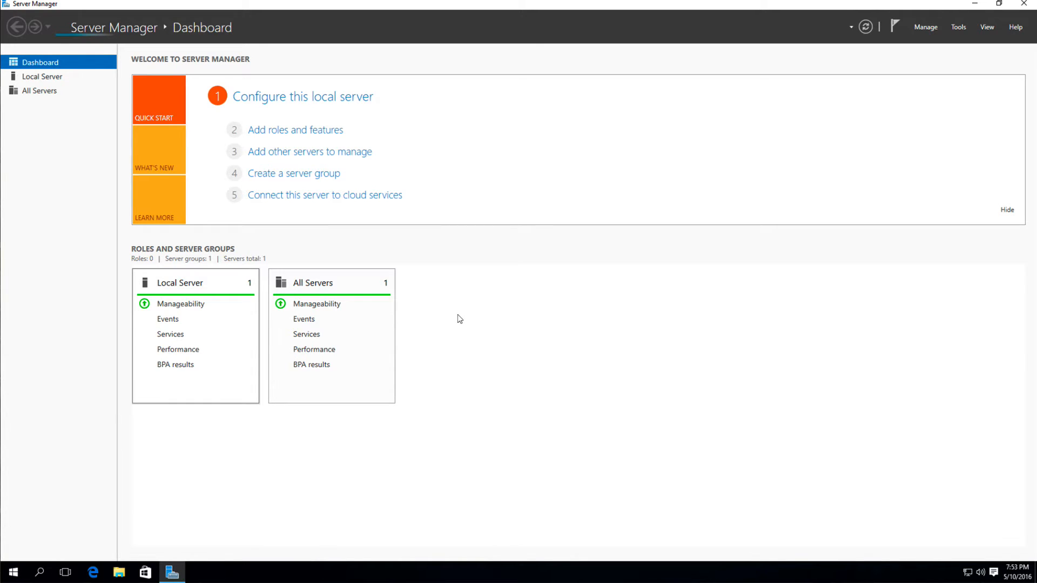
mouse_move(450, 319)
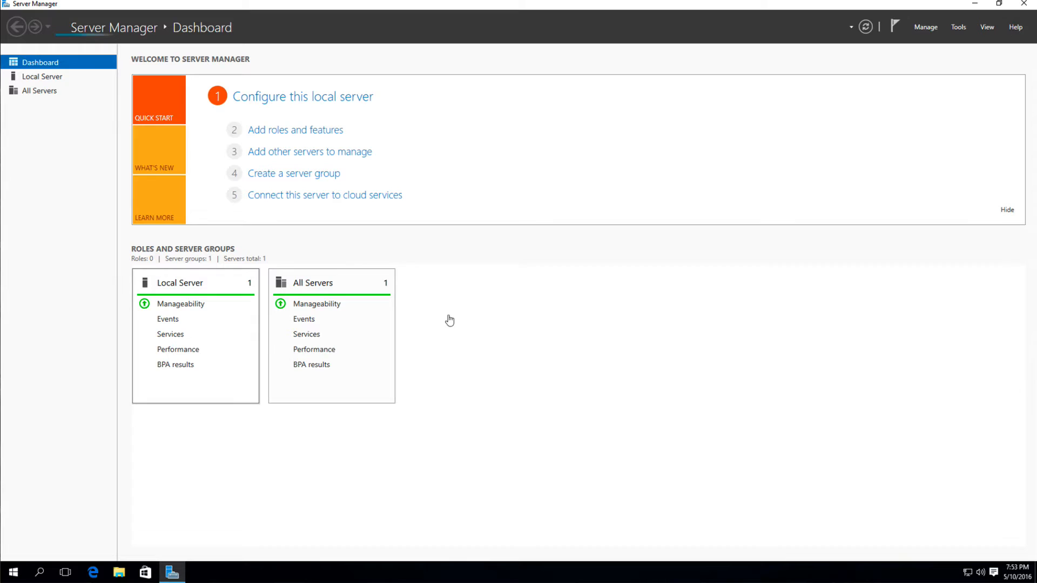
mouse_move(329, 178)
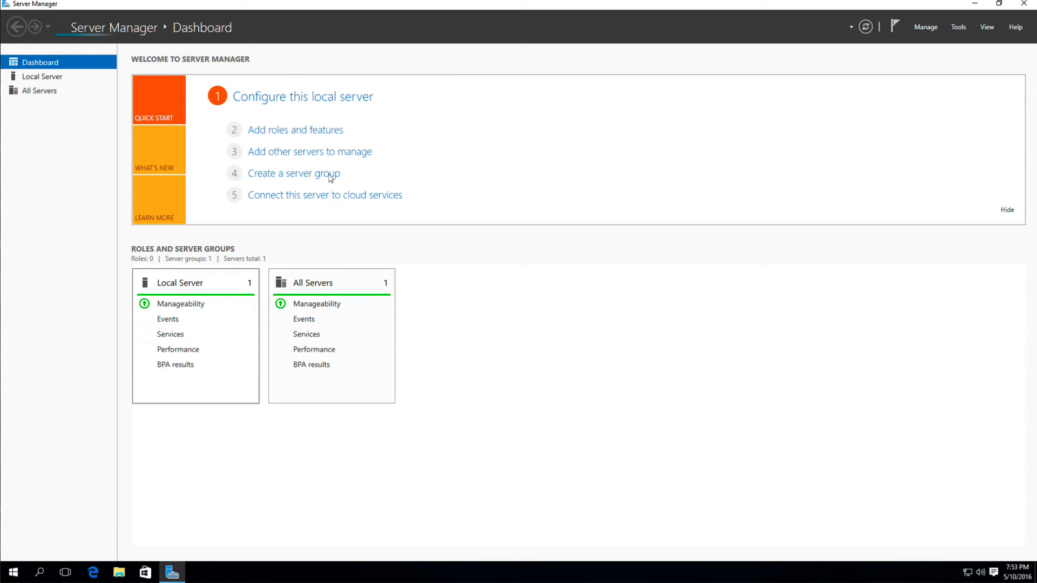
mouse_move(306, 143)
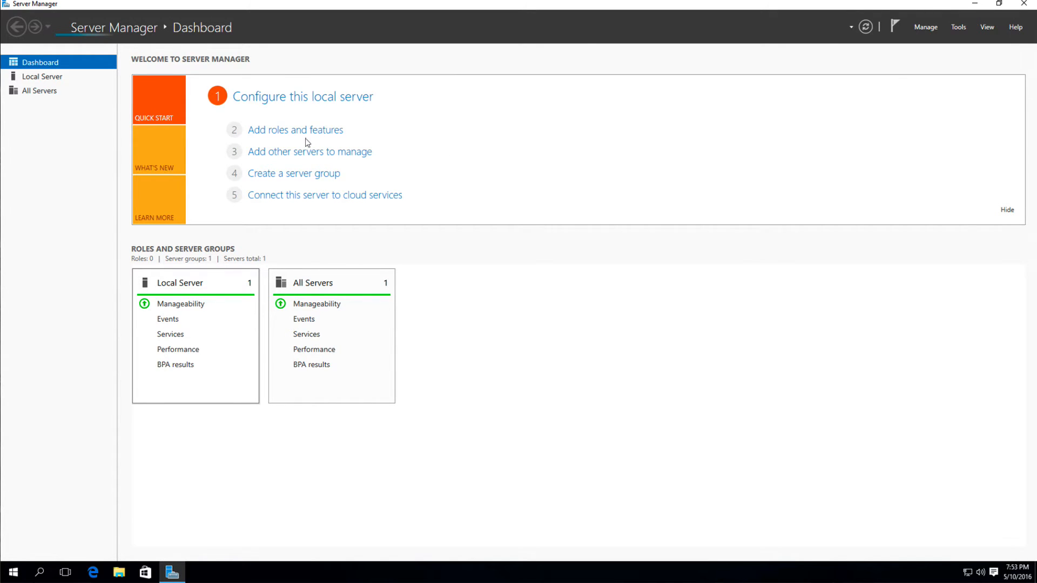
Start Add Roles and Features, centre the wizard, and advance to Server Selection.
click(295, 130)
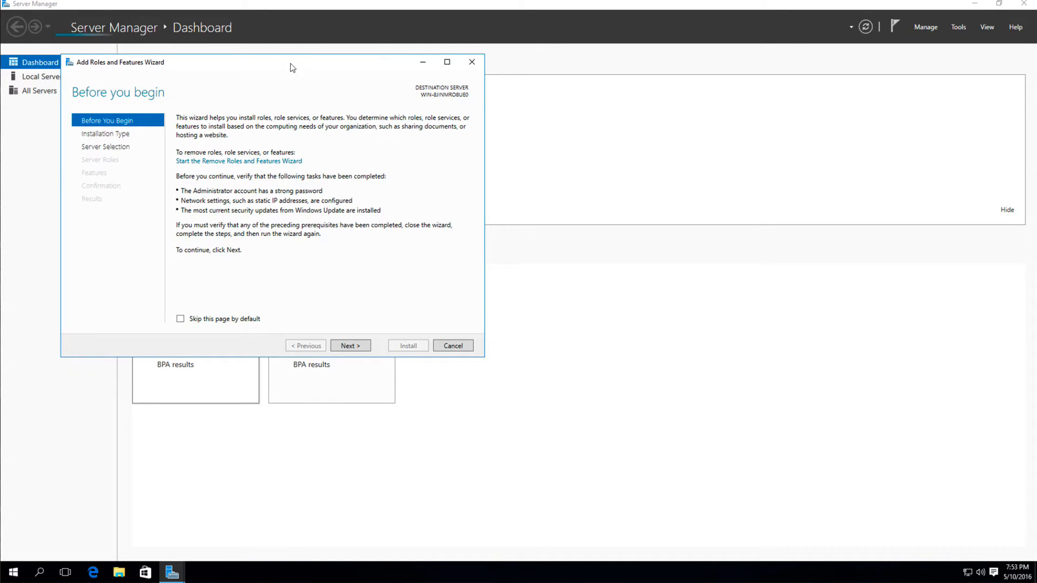
drag(292, 62, 531, 94)
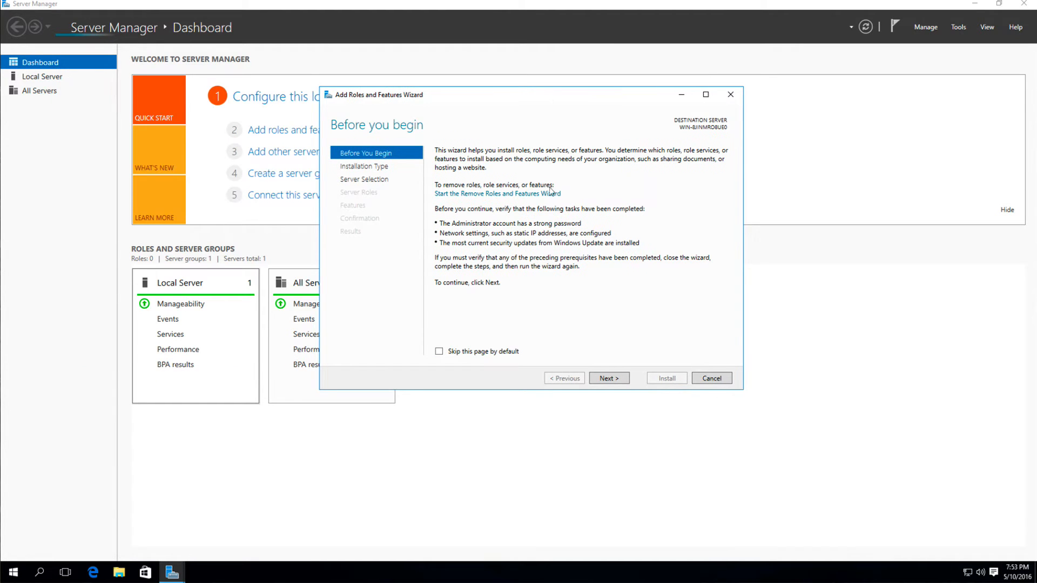
click(609, 378)
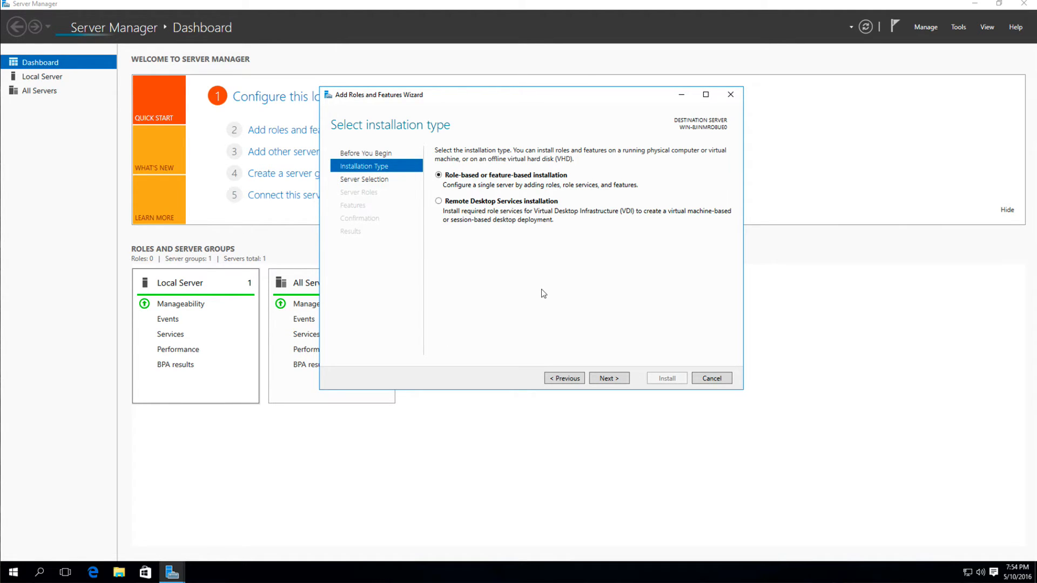
click(609, 378)
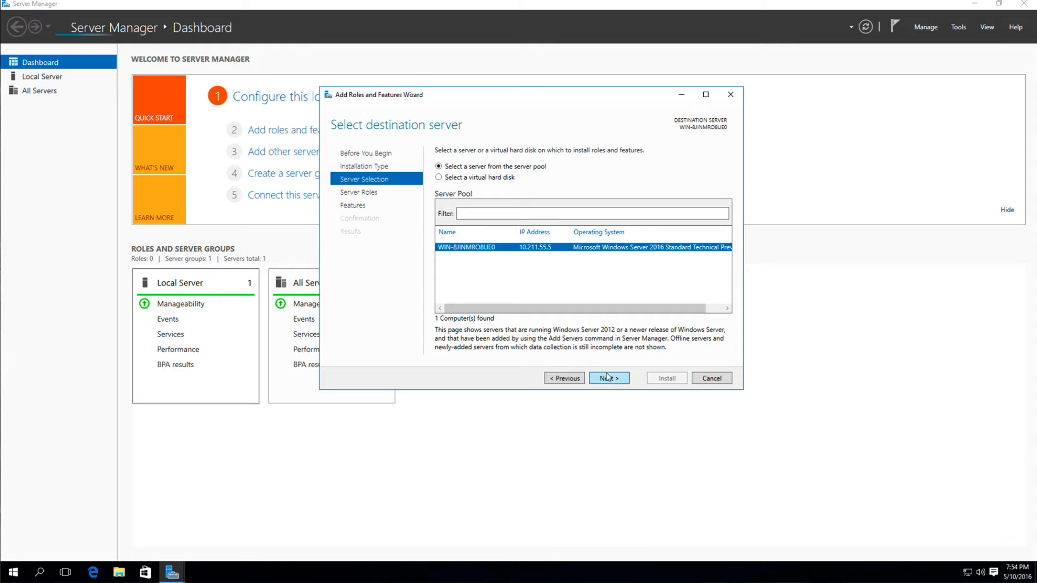
Continue to Server Roles, then expand and collapse File and Storage Services.
click(608, 378)
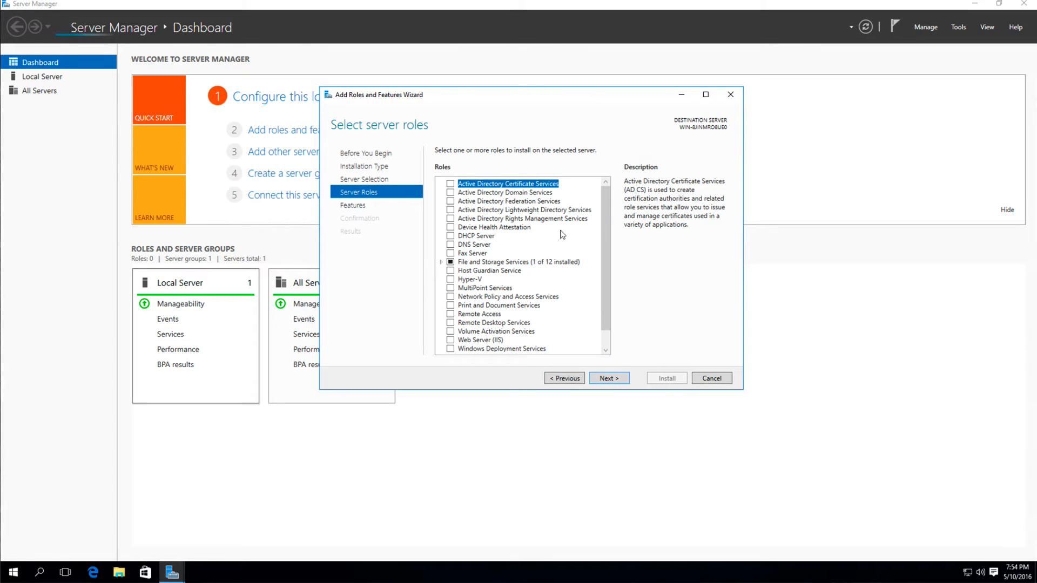
mouse_move(599, 224)
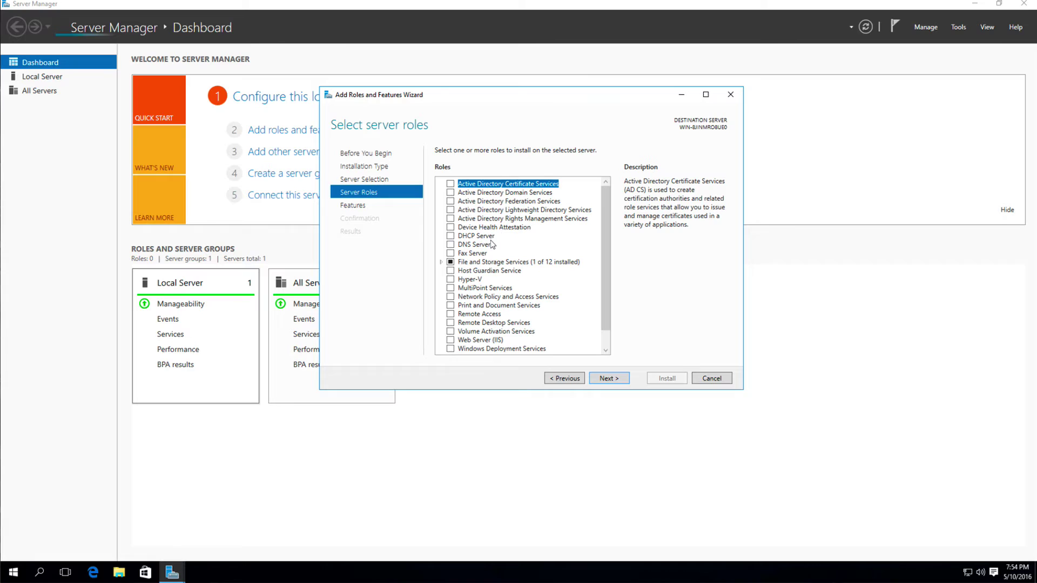
mouse_move(495, 253)
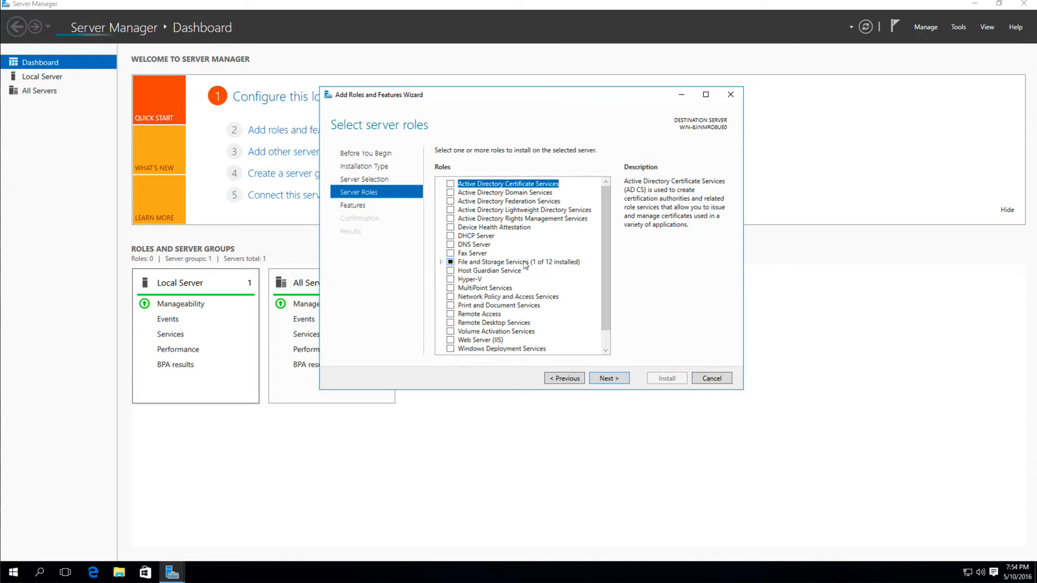
mouse_move(511, 265)
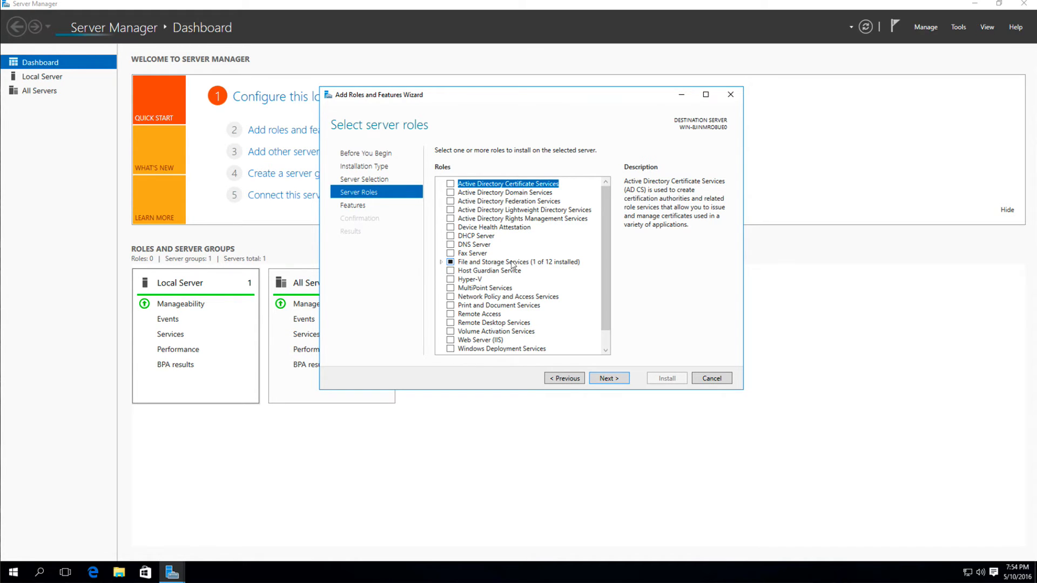
click(515, 261)
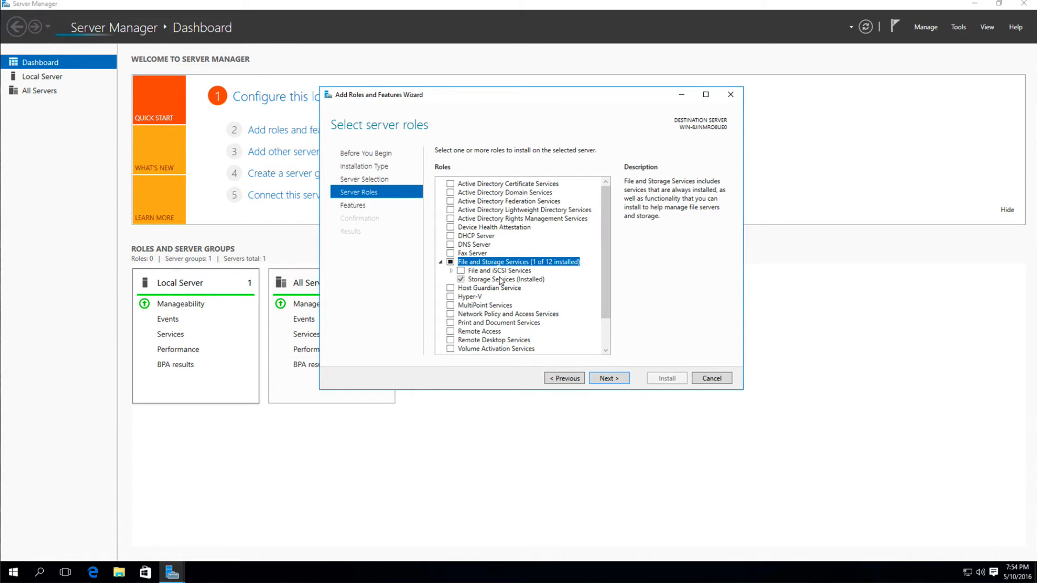
click(443, 262)
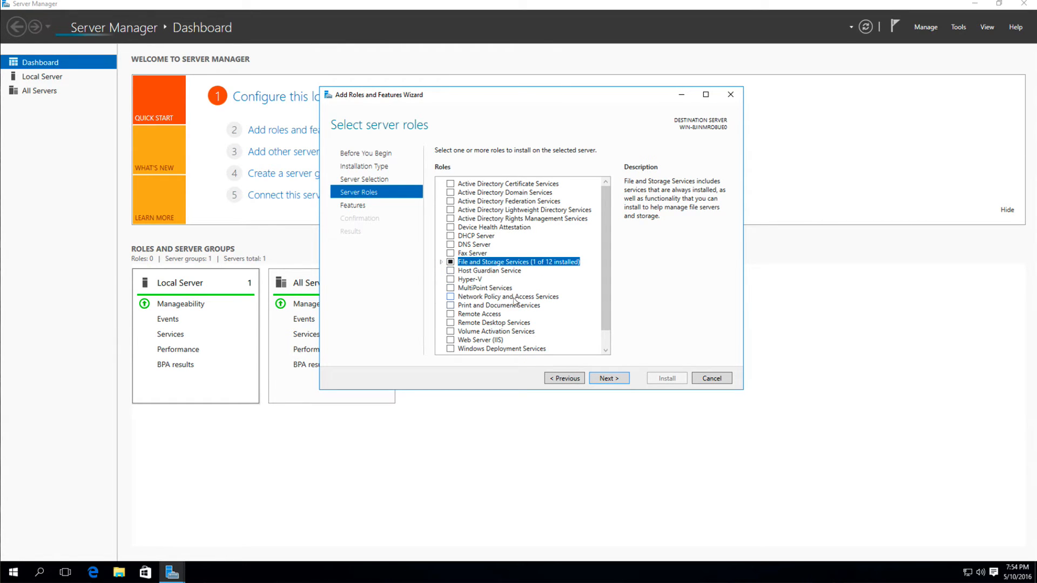
mouse_move(530, 321)
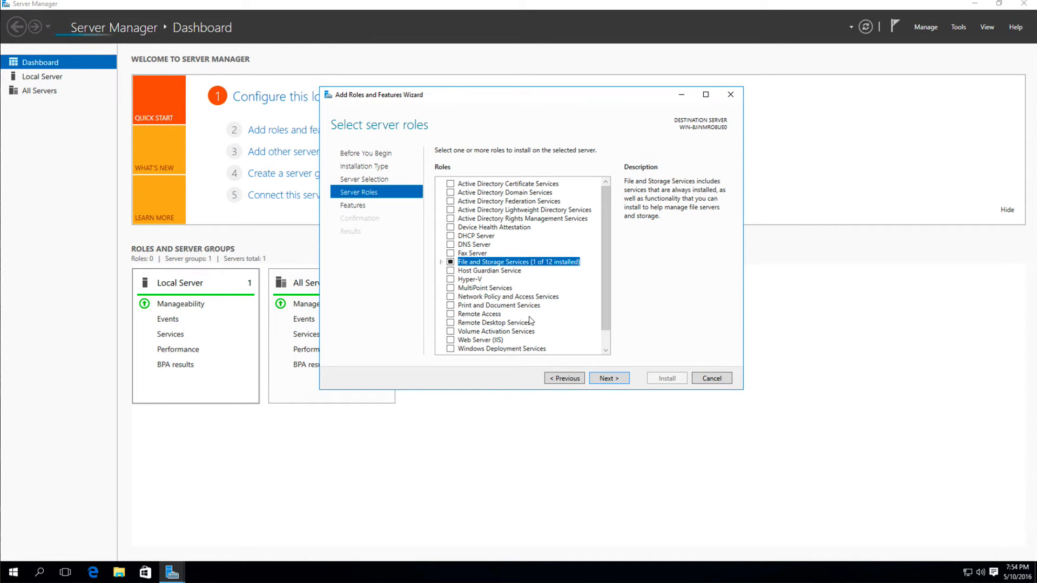
mouse_move(538, 306)
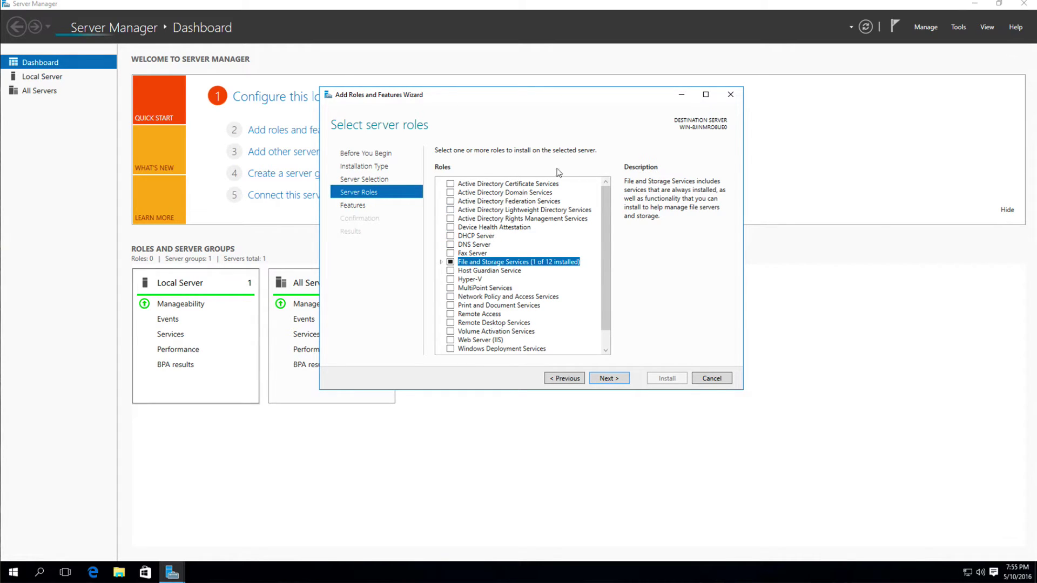
Check Active Directory Domain Services, decline its required features, and cancel the wizard.
click(451, 192)
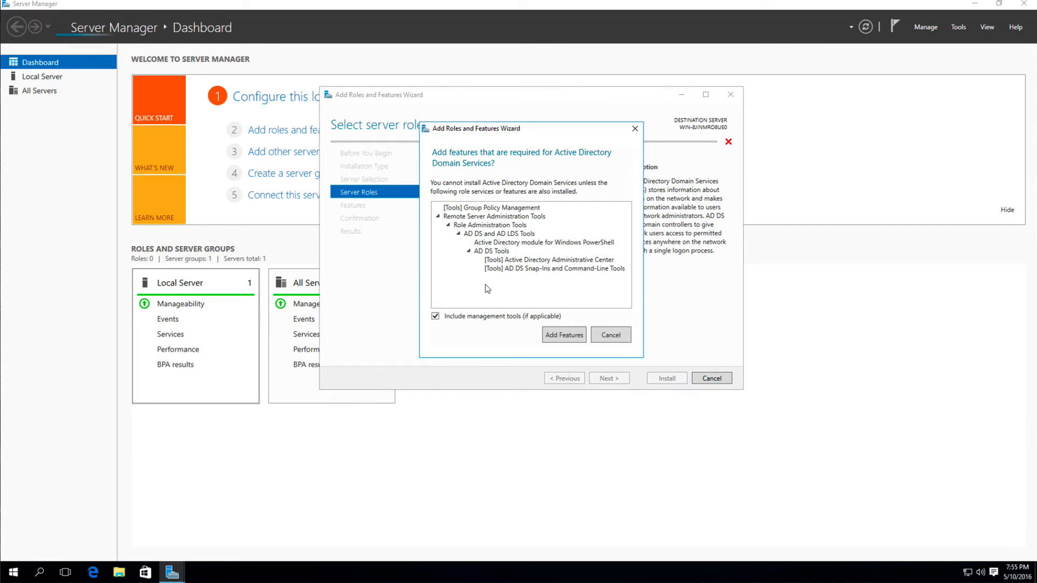
click(563, 334)
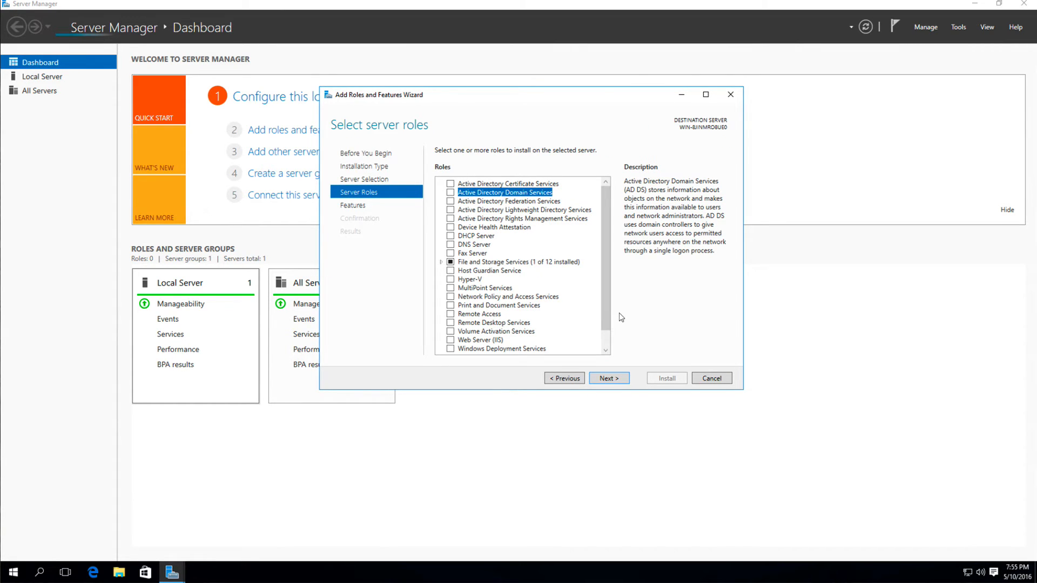
mouse_move(652, 343)
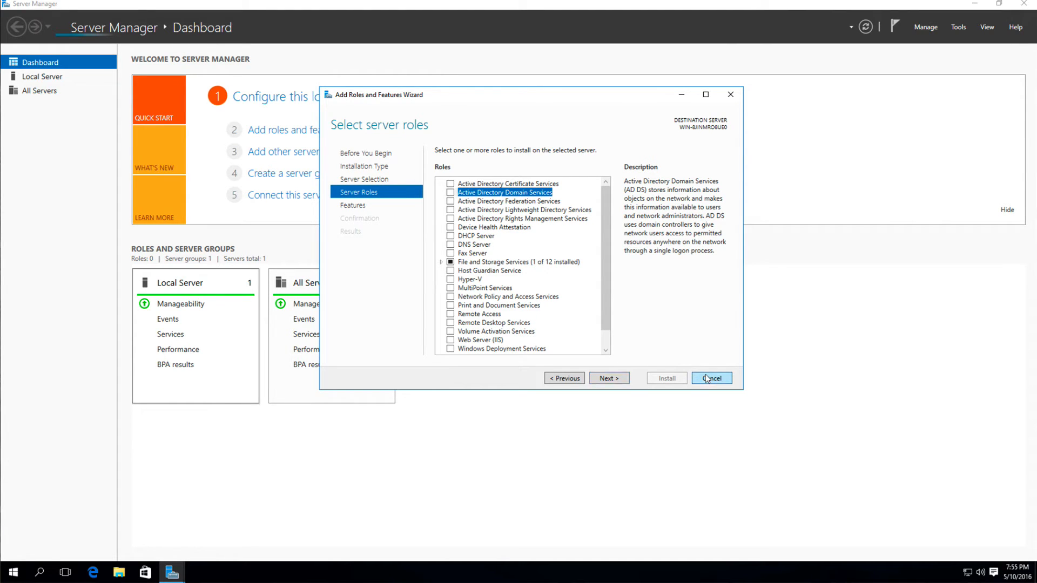
click(711, 378)
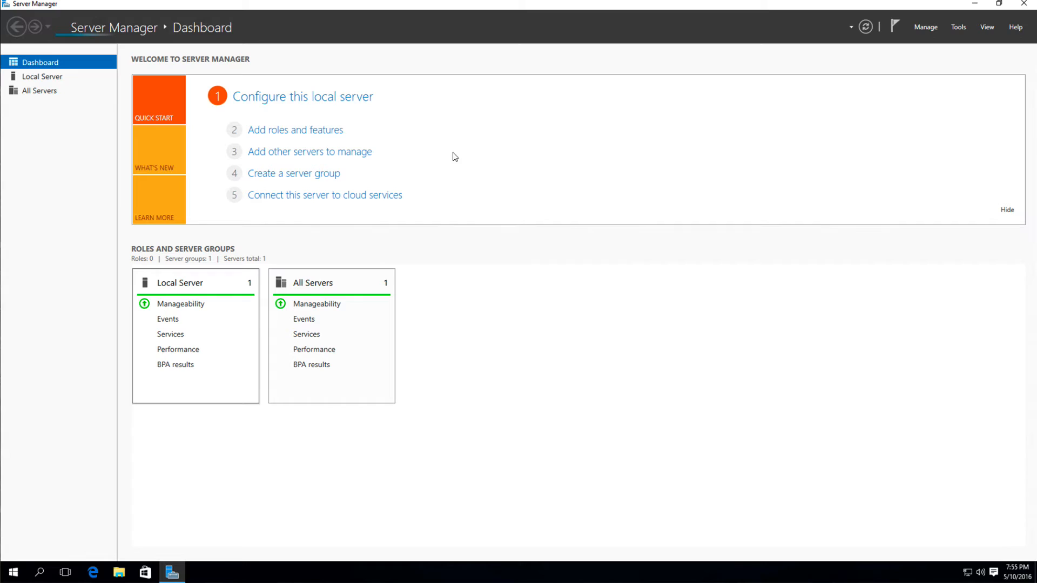
mouse_move(261, 154)
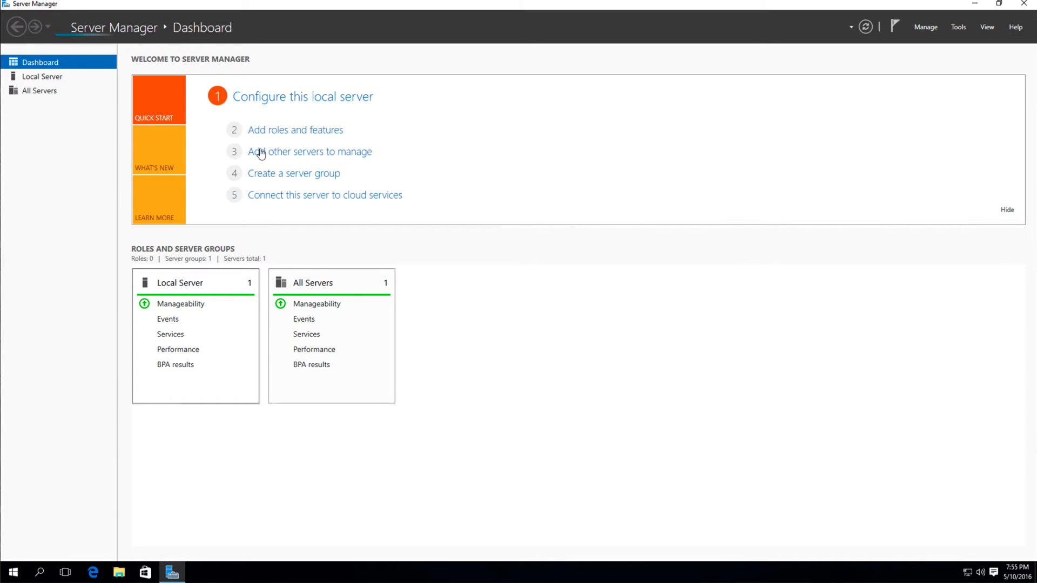
mouse_move(380, 156)
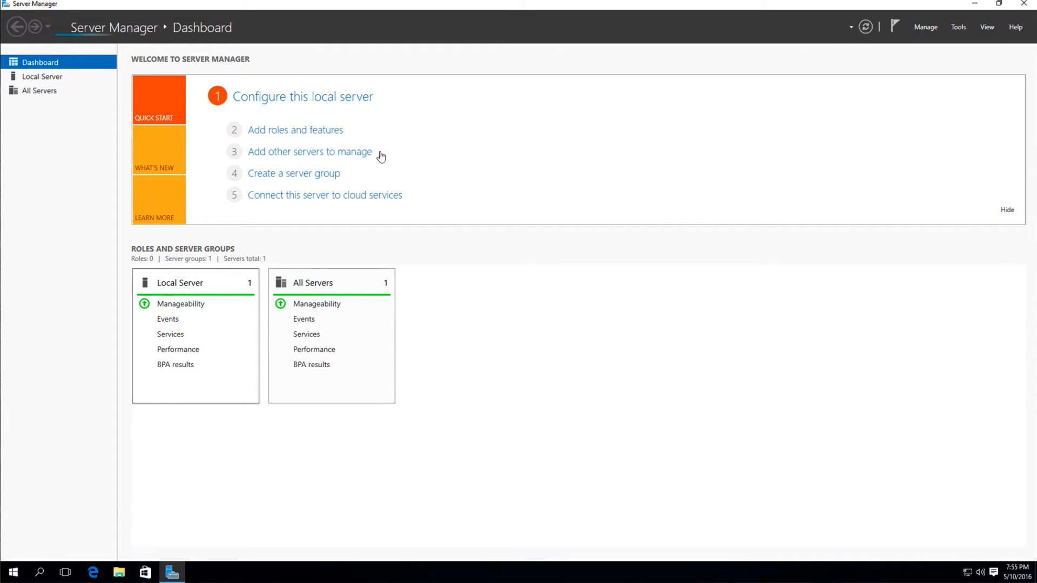
mouse_move(334, 154)
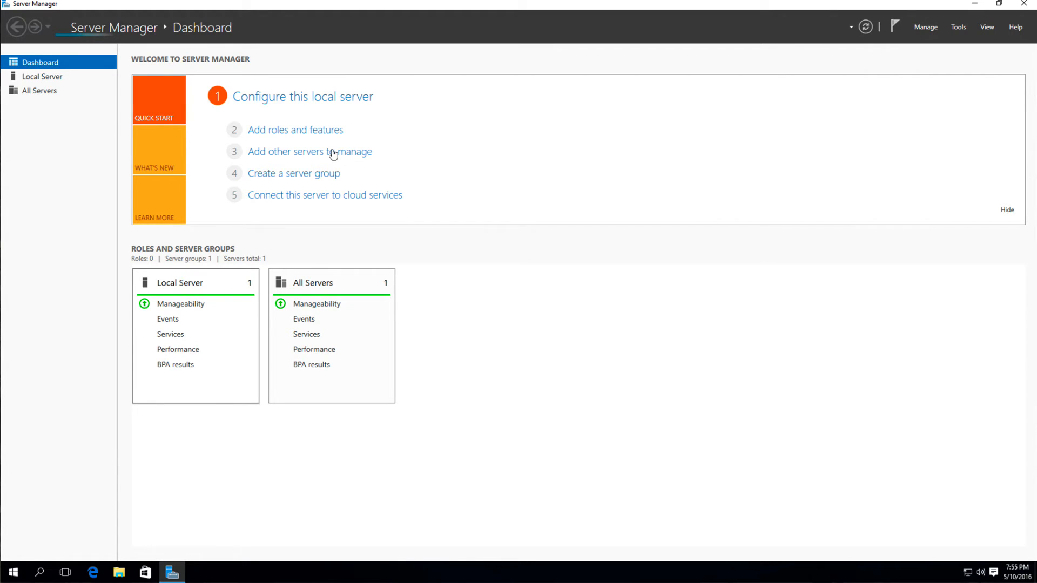
mouse_move(358, 169)
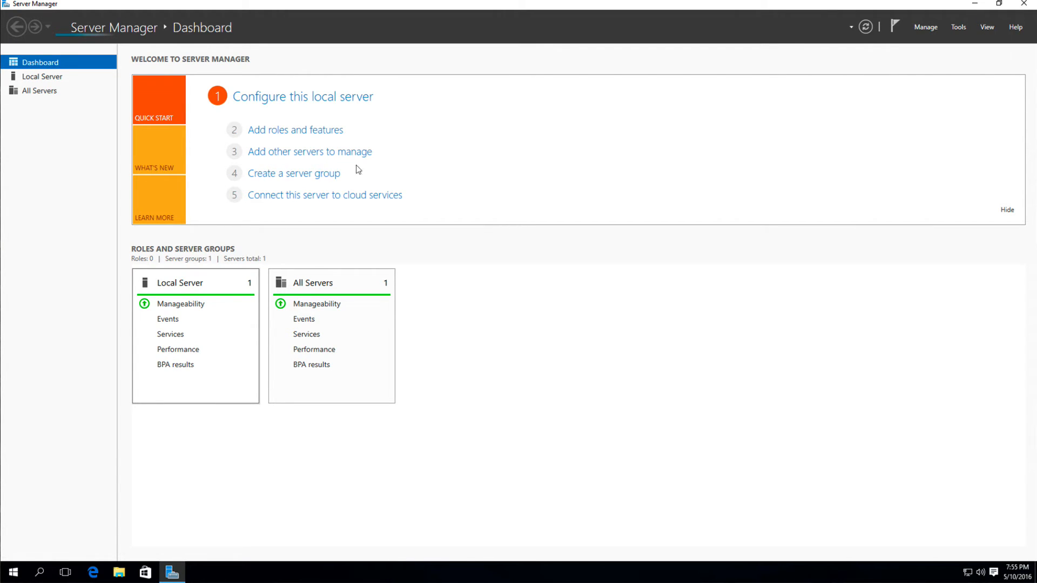
mouse_move(308, 197)
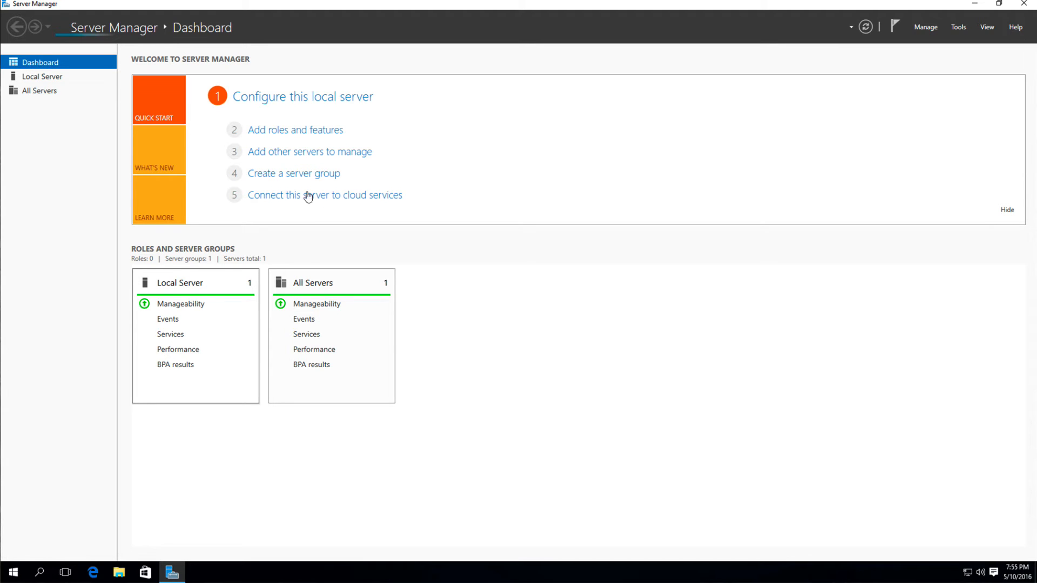
mouse_move(430, 192)
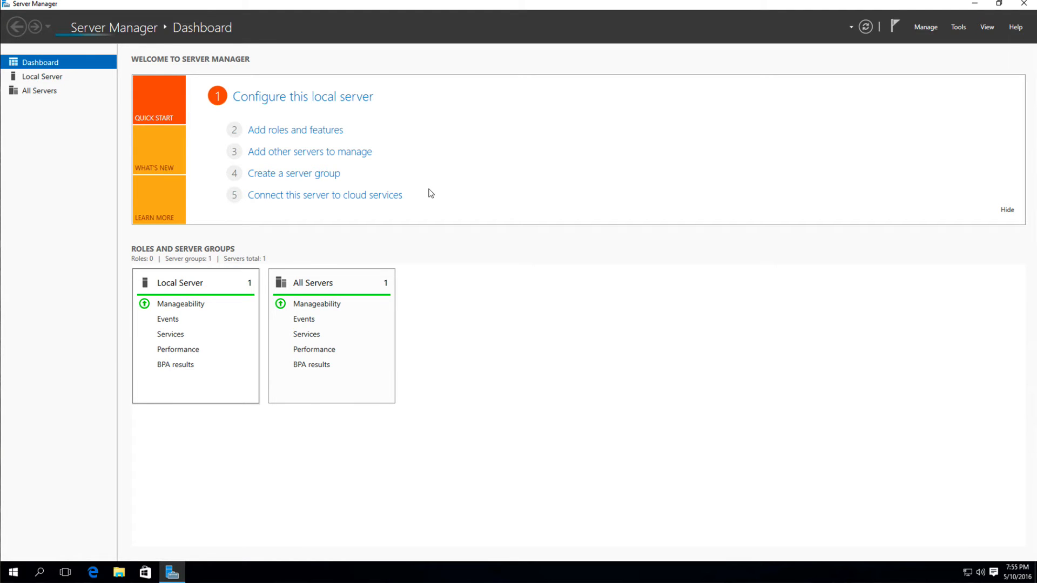
mouse_move(1030, 5)
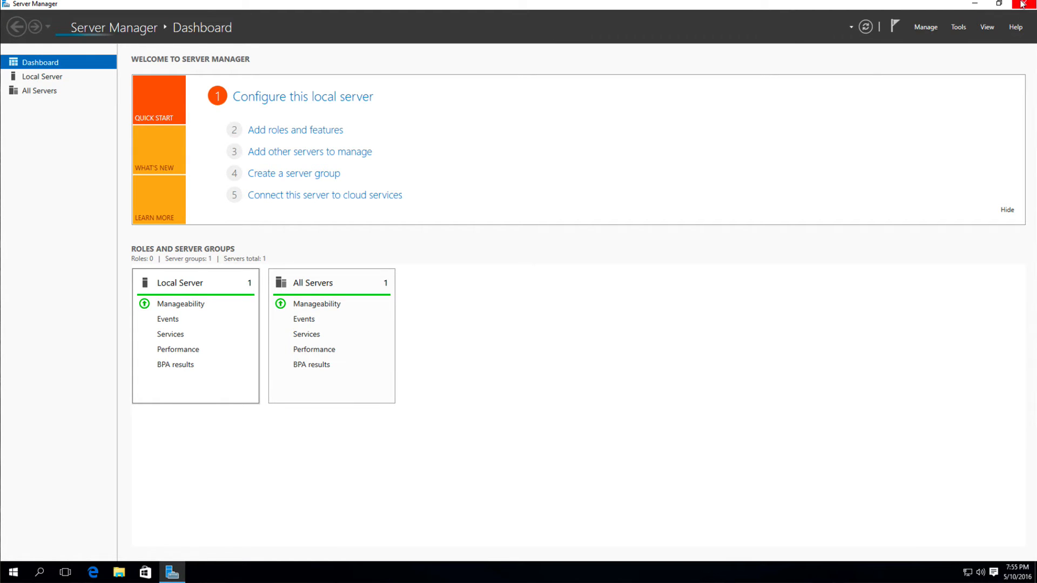
Close the Server Manager window to return to the desktop.
click(1023, 5)
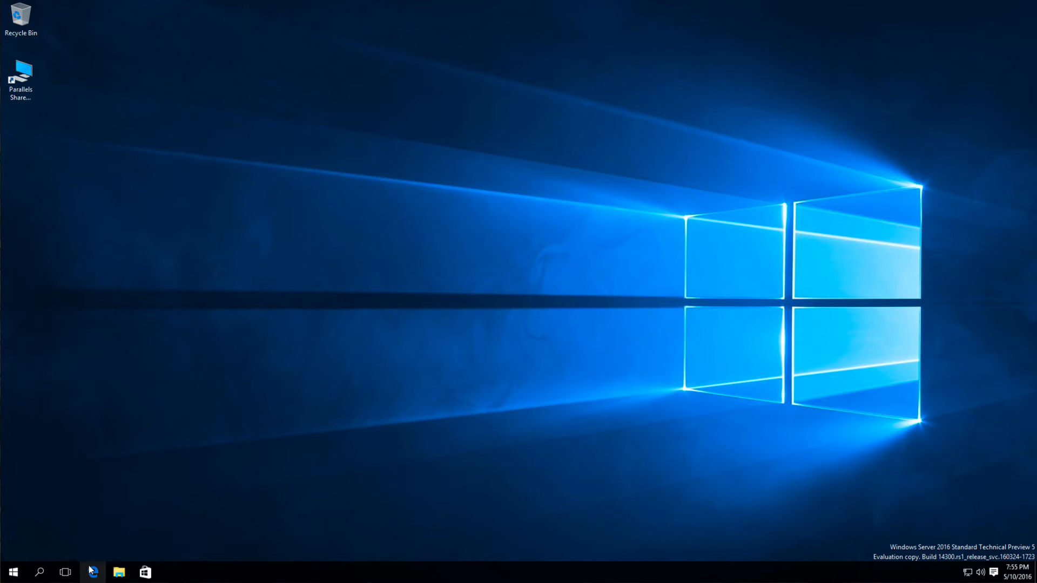
Launch Edge and enter google.com in the address bar.
click(95, 571)
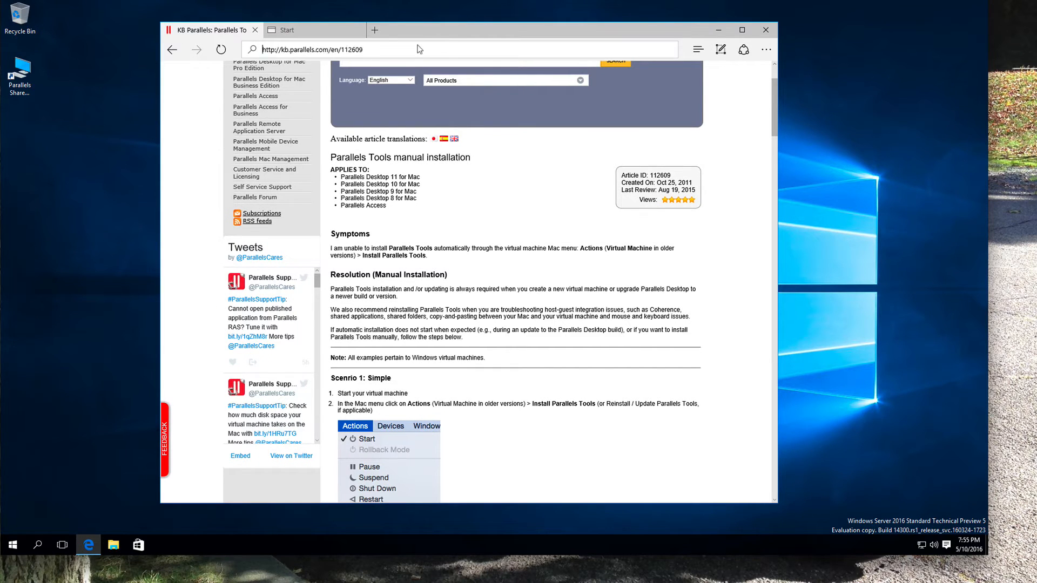
click(420, 49)
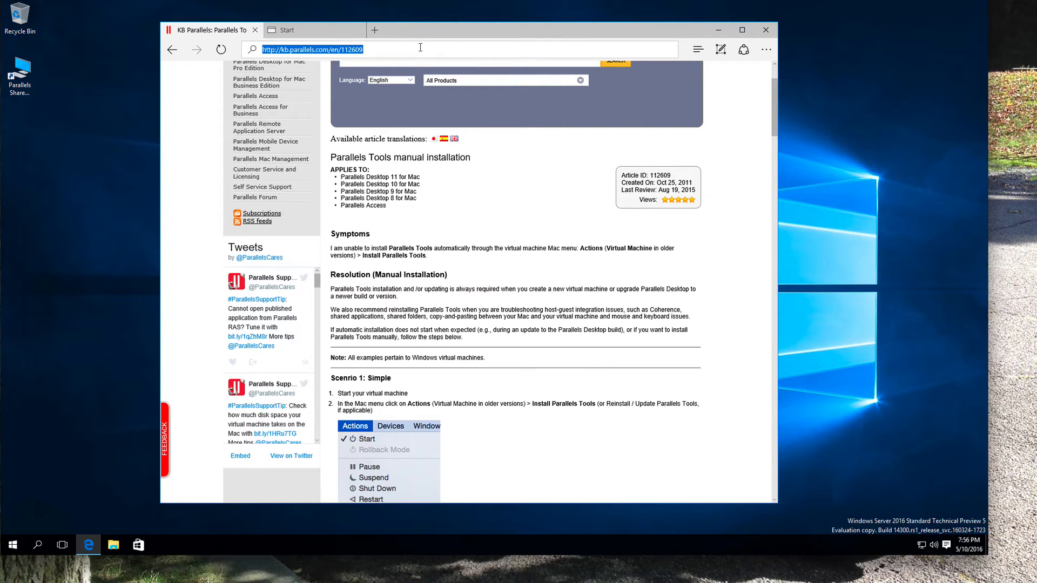
text(google.com)
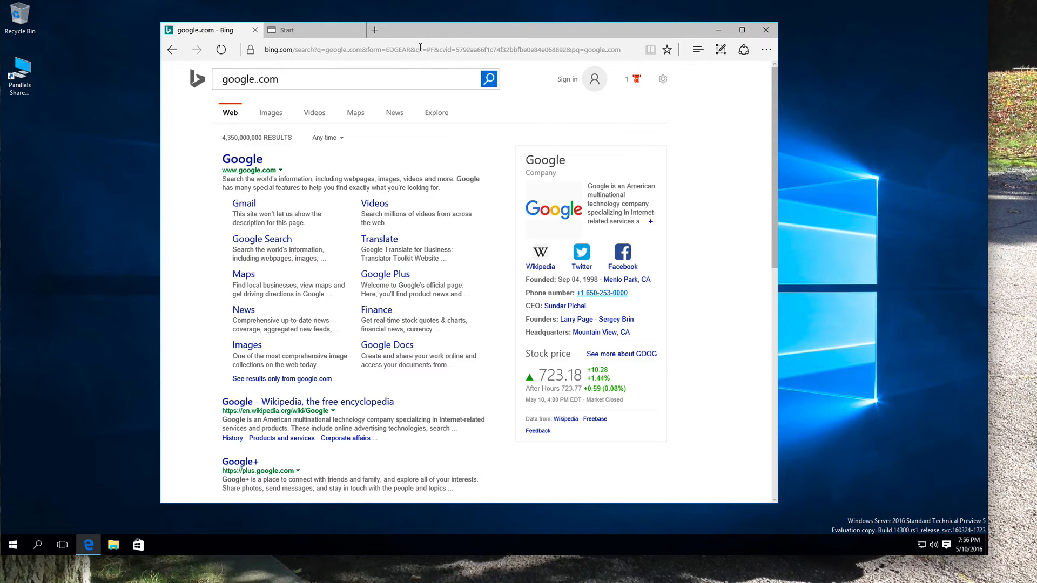
Open Google's homepage, dismiss the Chrome suggestion, and close Edge with all tabs.
click(242, 158)
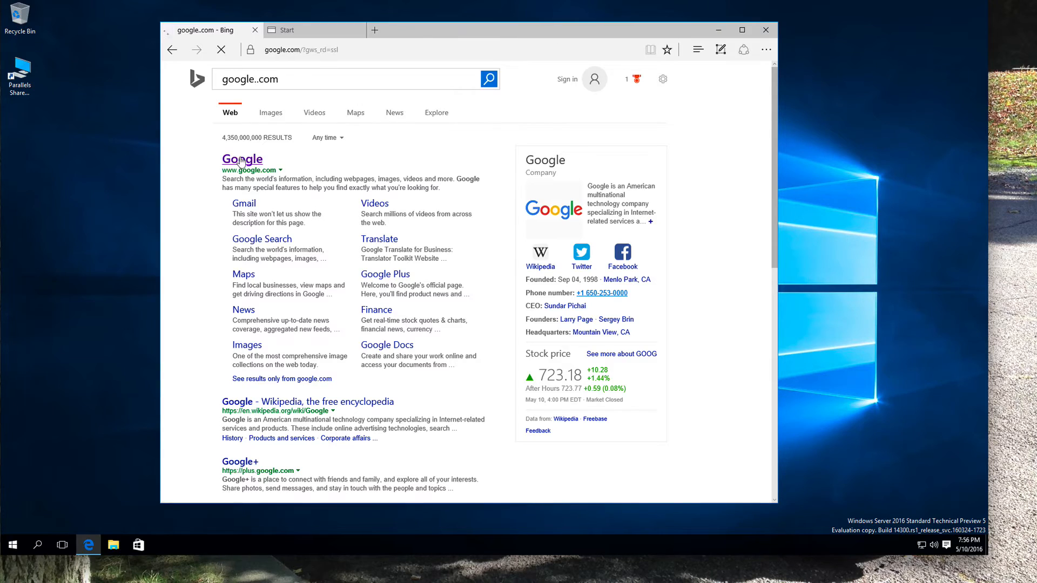
click(241, 159)
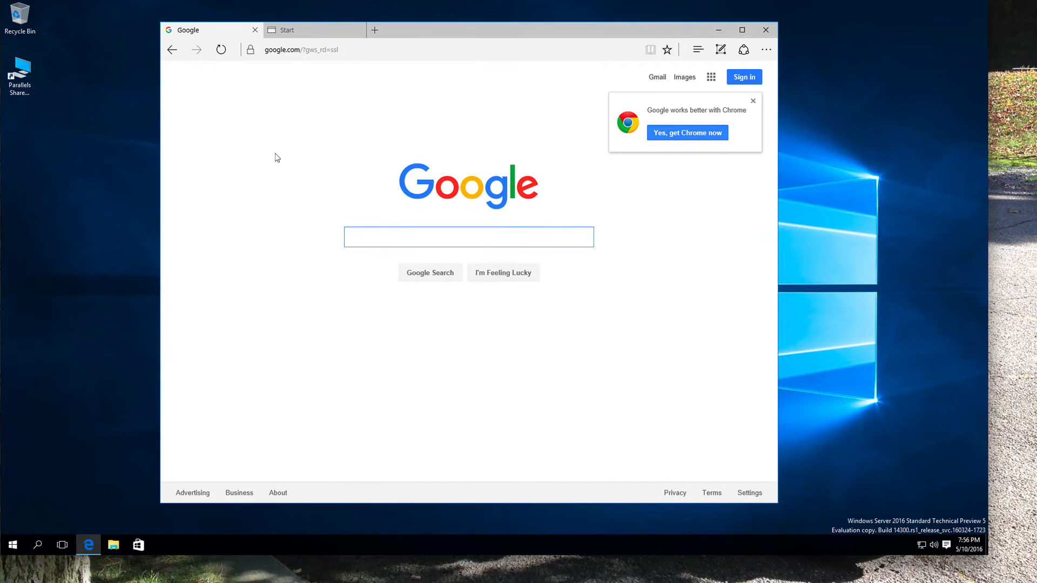
click(753, 100)
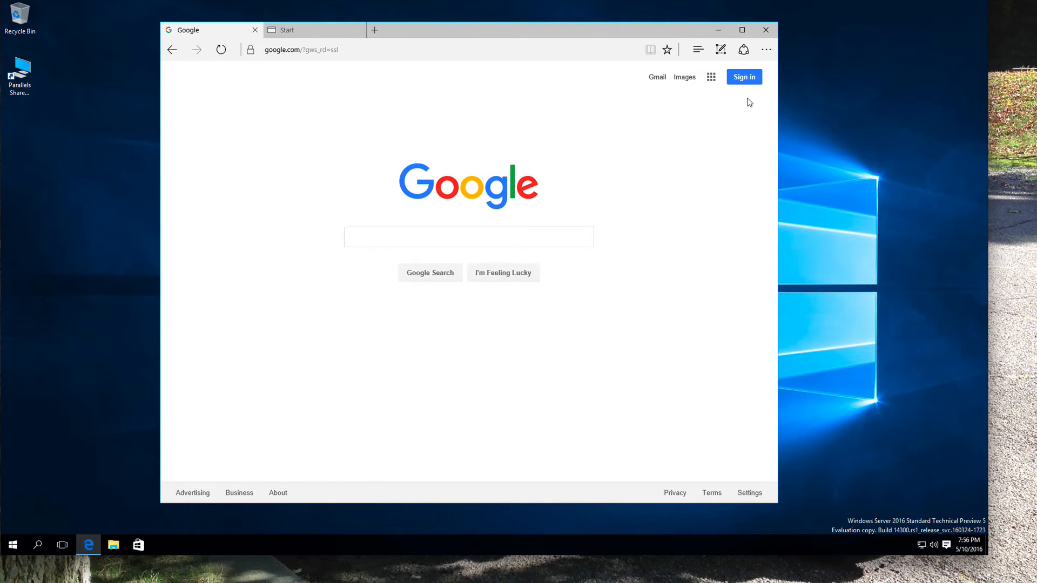
mouse_move(544, 120)
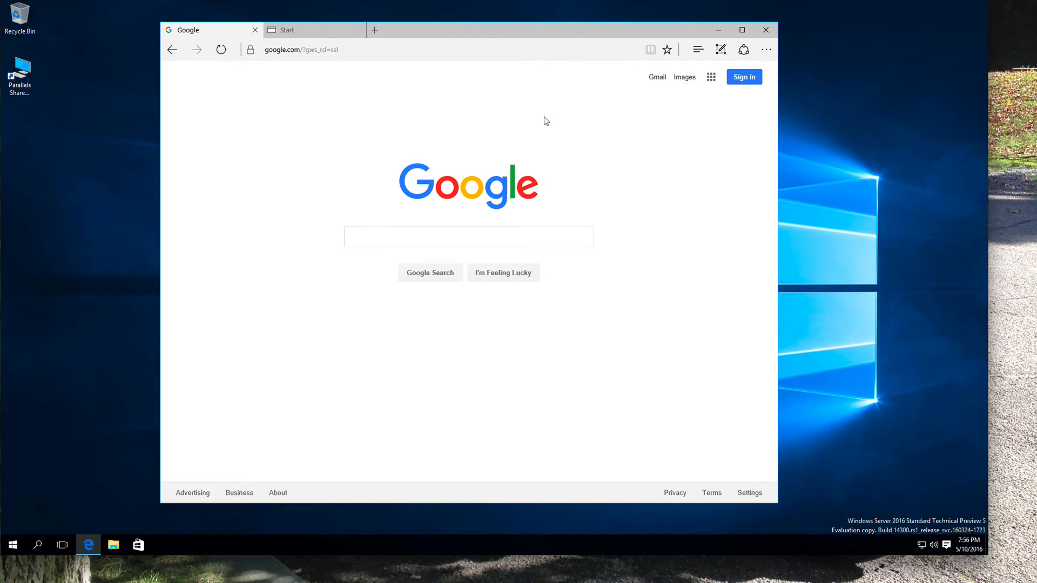
mouse_move(547, 125)
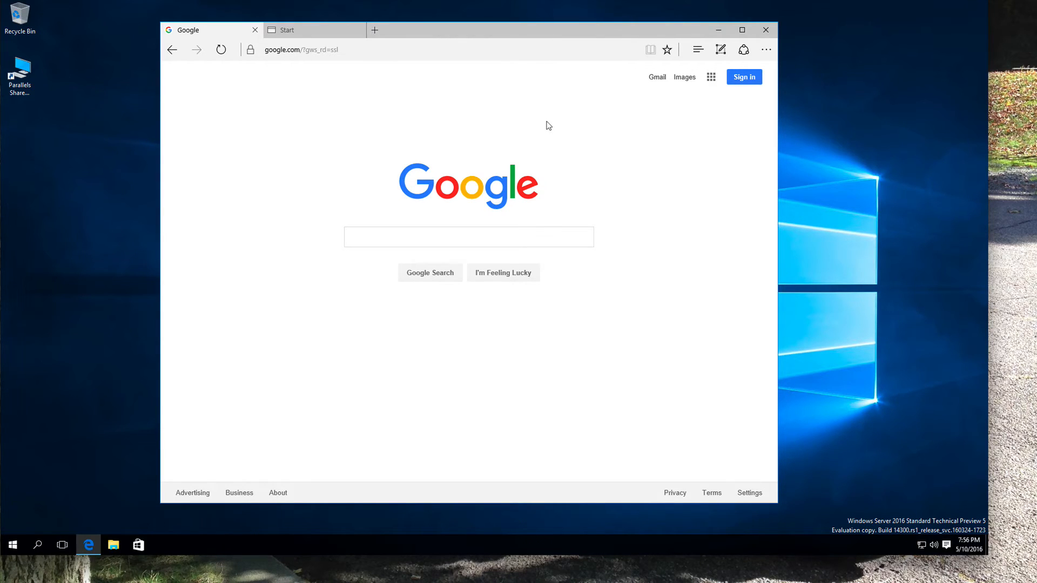
click(765, 30)
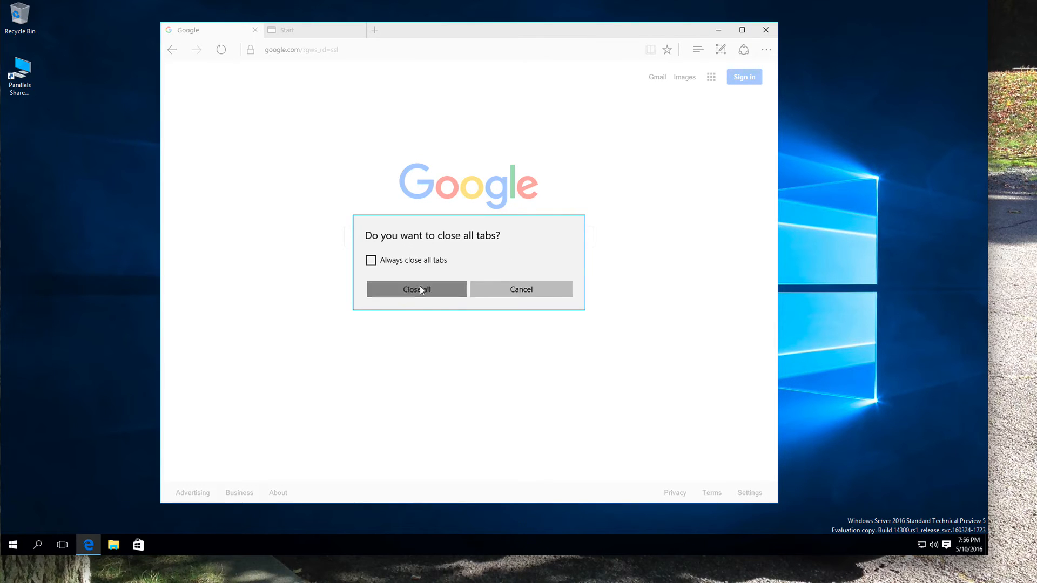
click(416, 289)
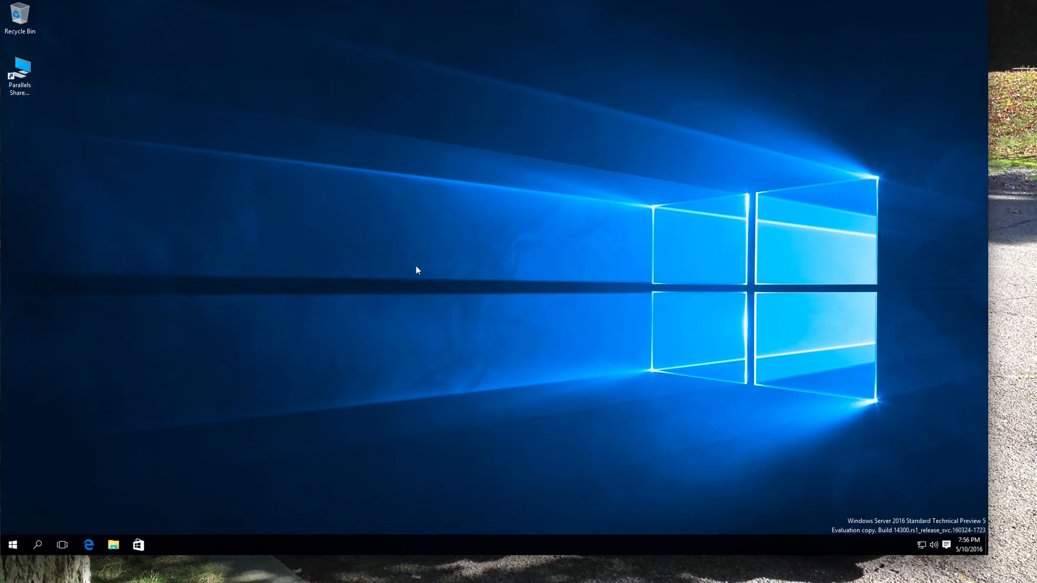
mouse_move(403, 268)
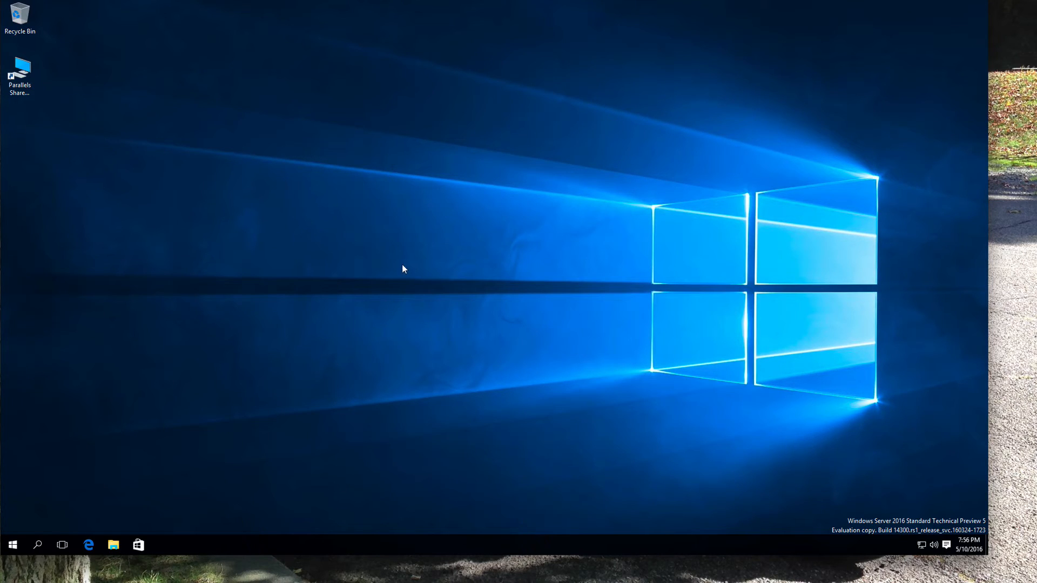
mouse_move(211, 337)
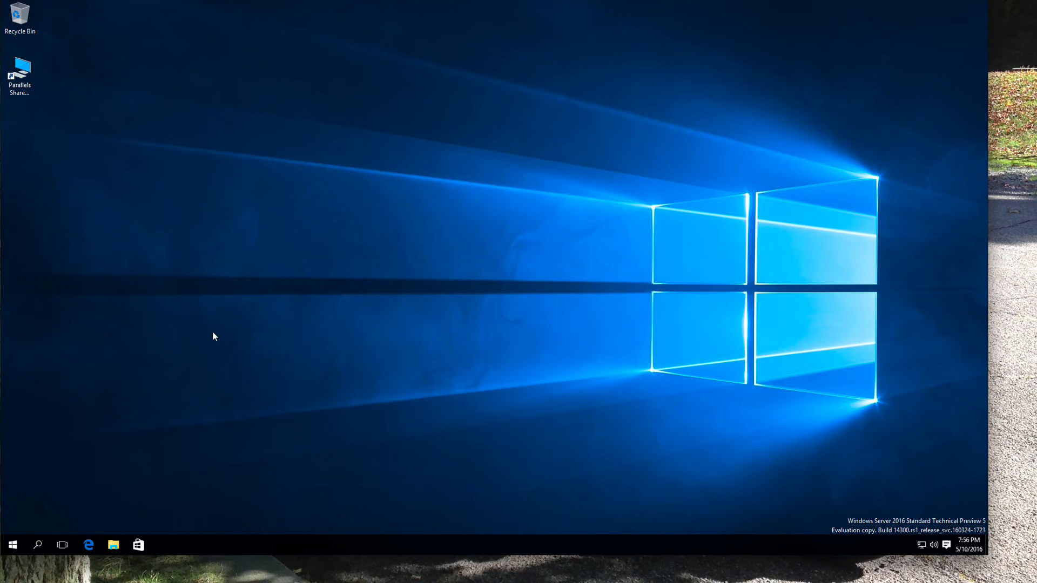
mouse_move(359, 238)
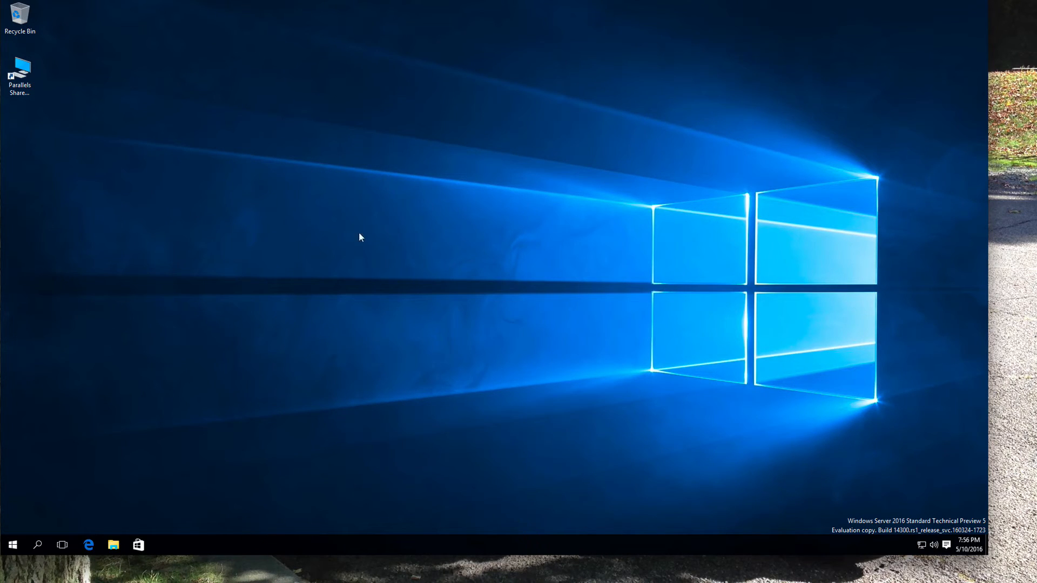
mouse_move(369, 236)
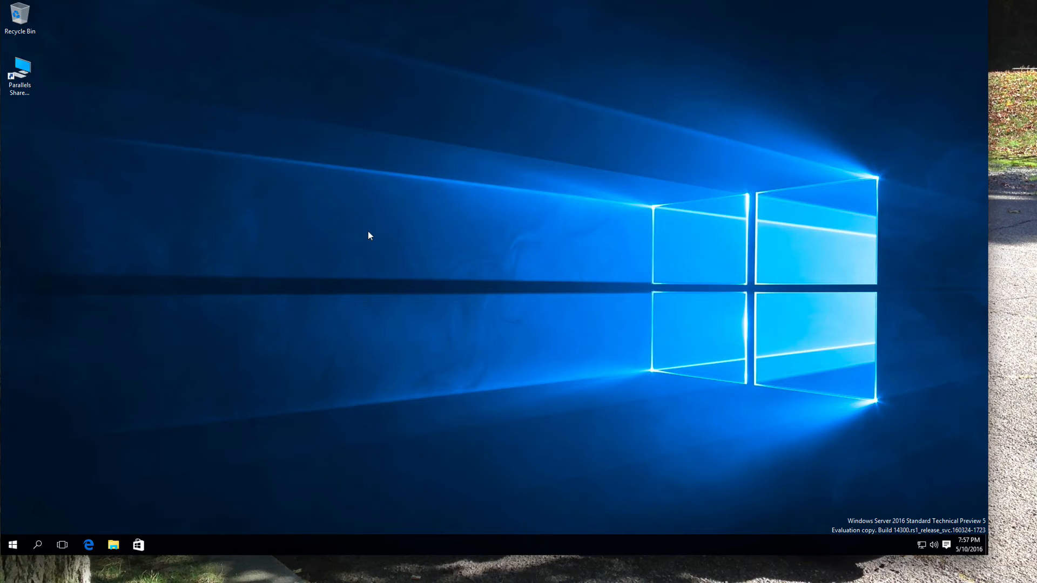
mouse_move(20, 515)
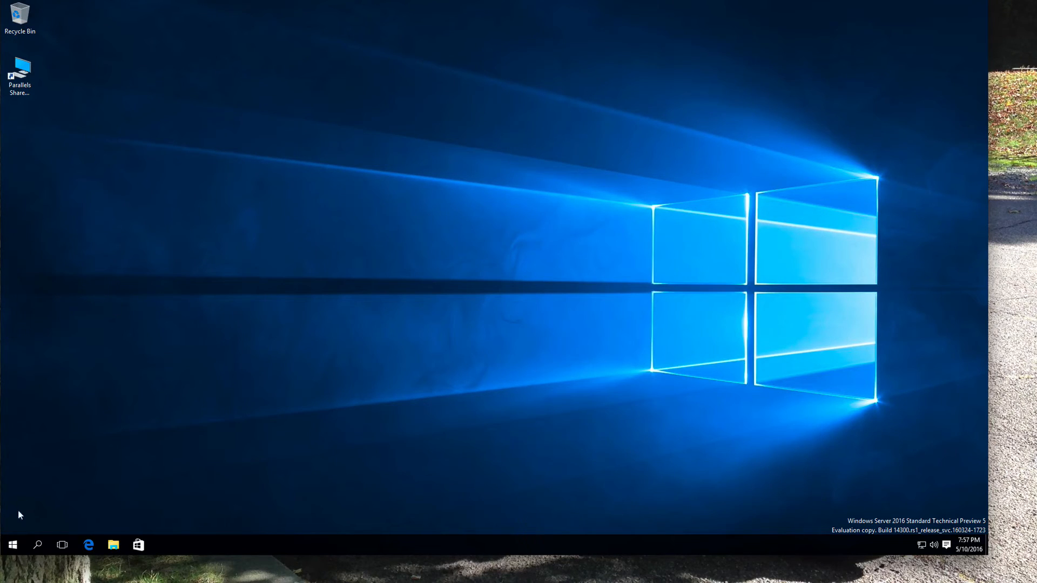
click(13, 544)
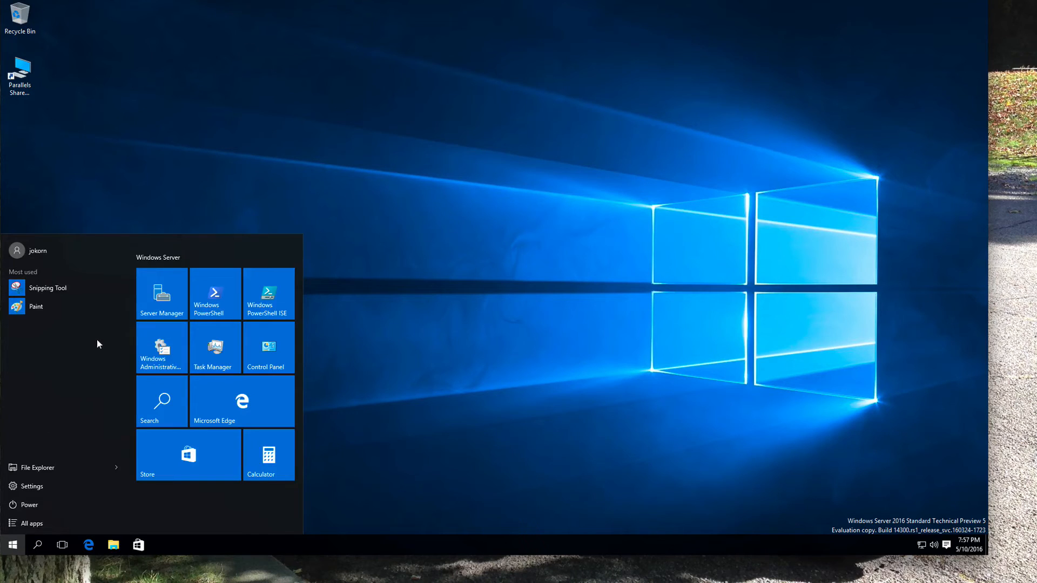
mouse_move(214, 291)
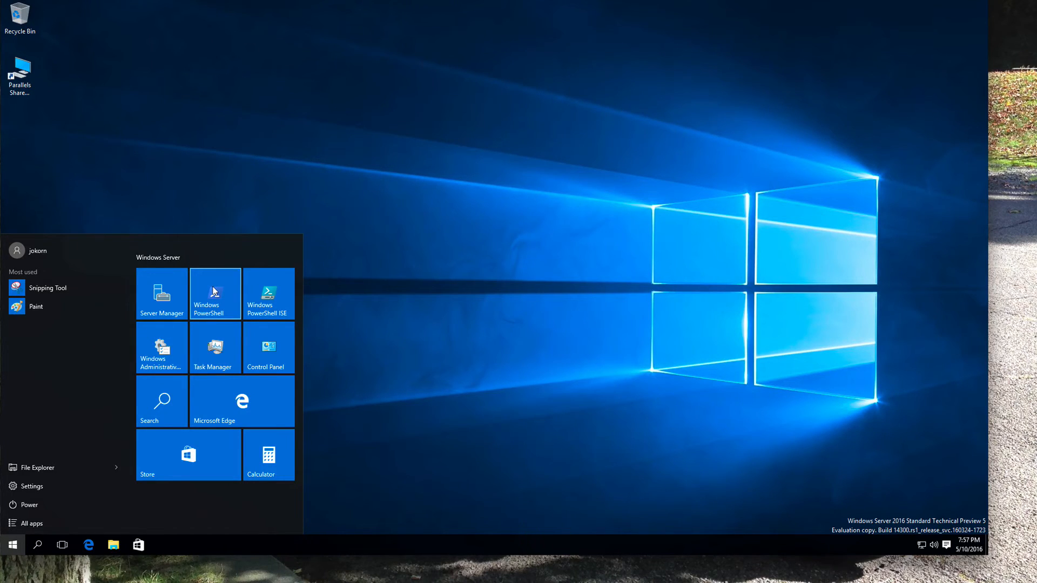
click(215, 294)
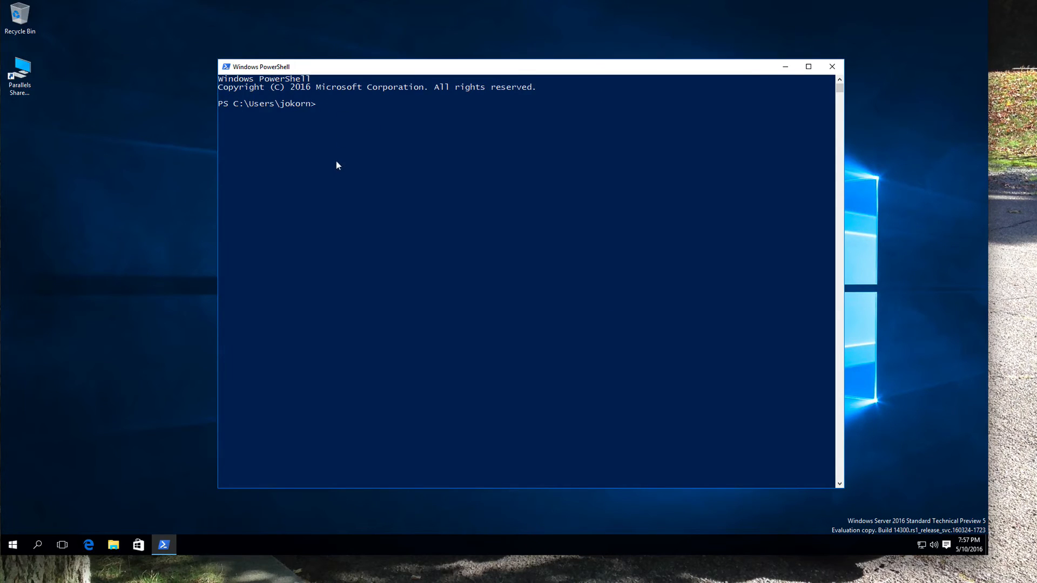
mouse_move(808, 66)
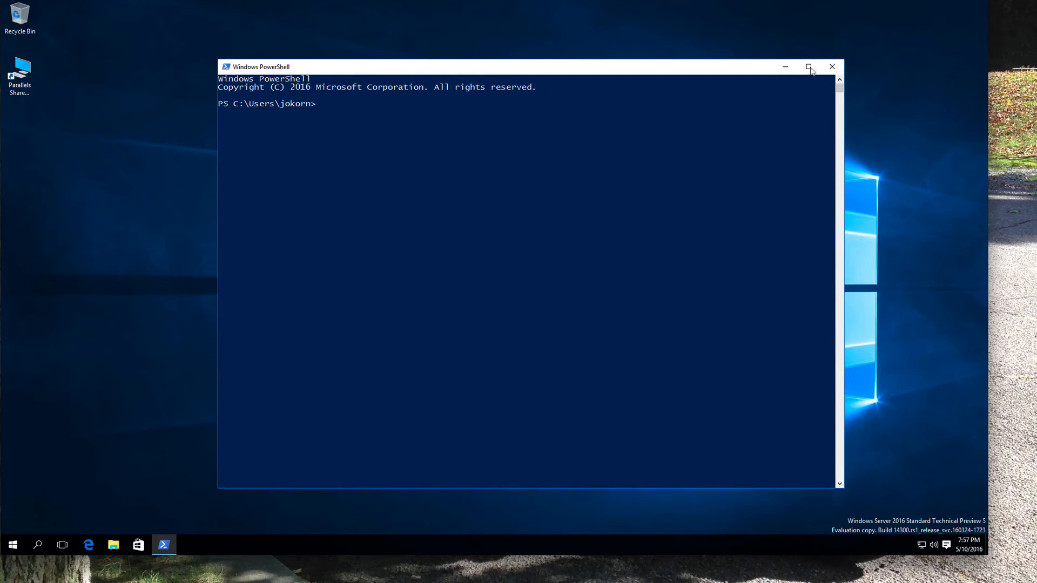
click(831, 67)
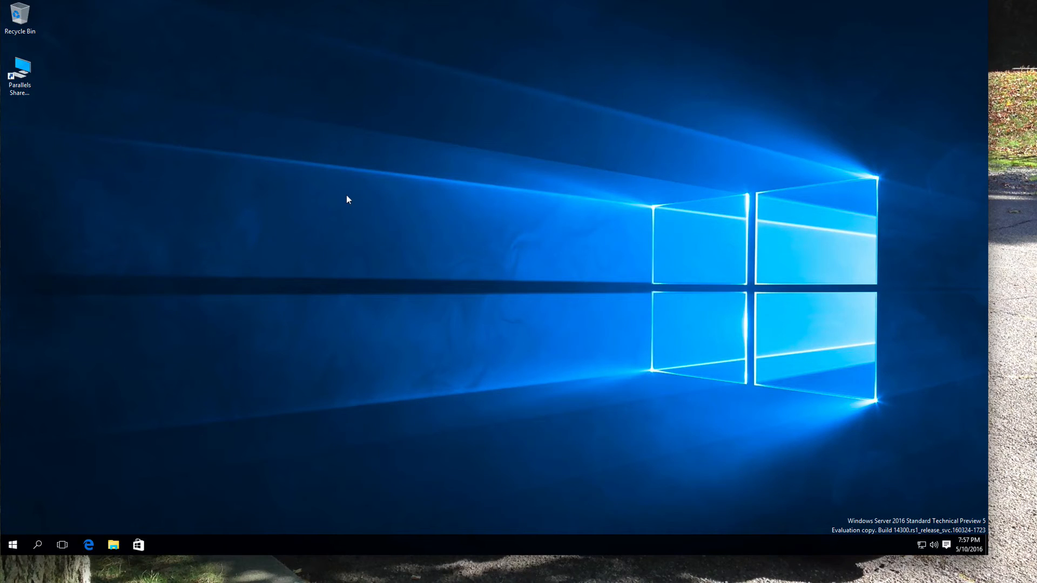
mouse_move(391, 156)
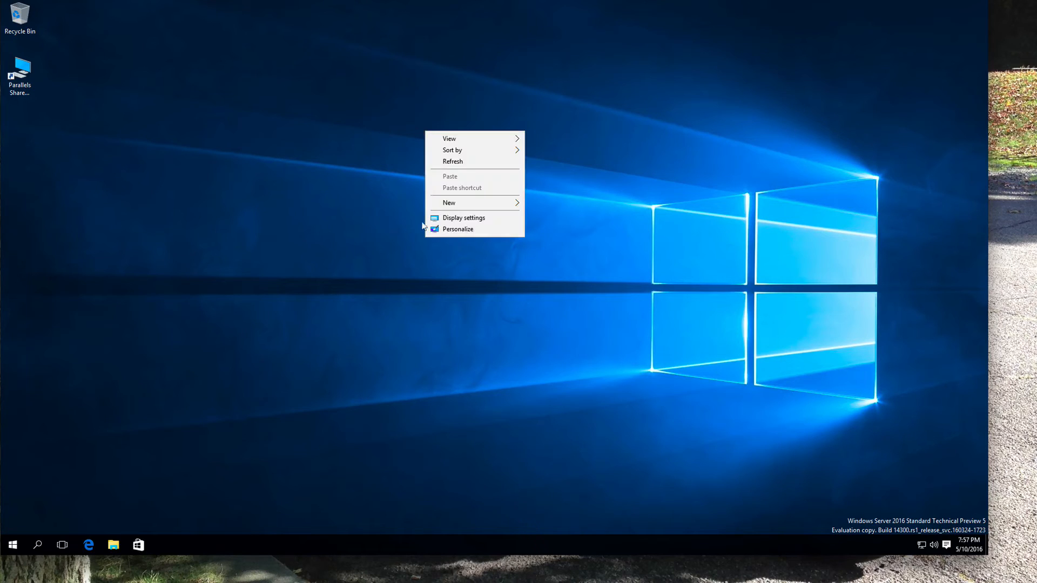
Open Personalization settings and the classic themes window, then close them.
click(457, 229)
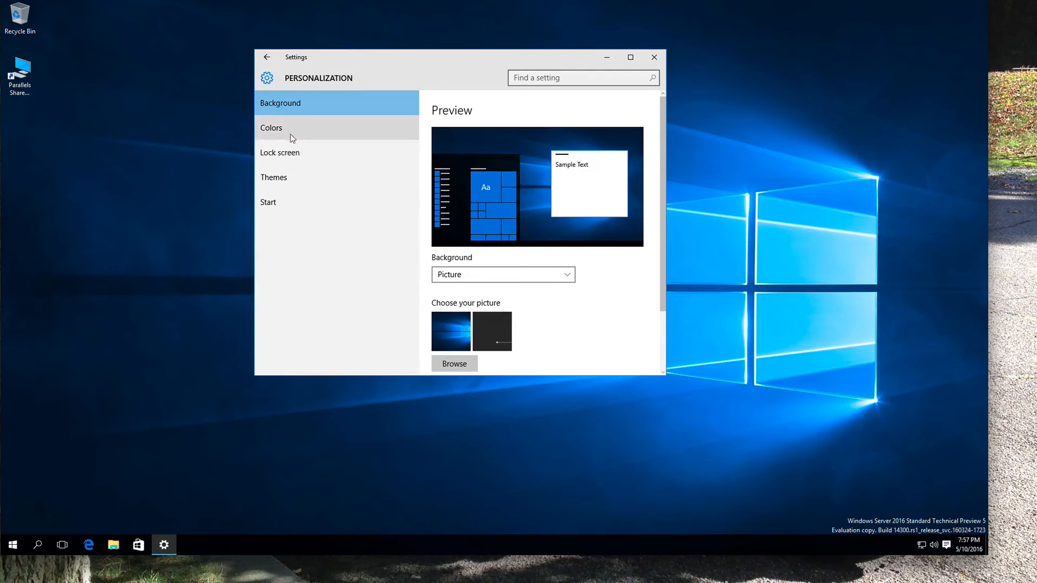
click(273, 177)
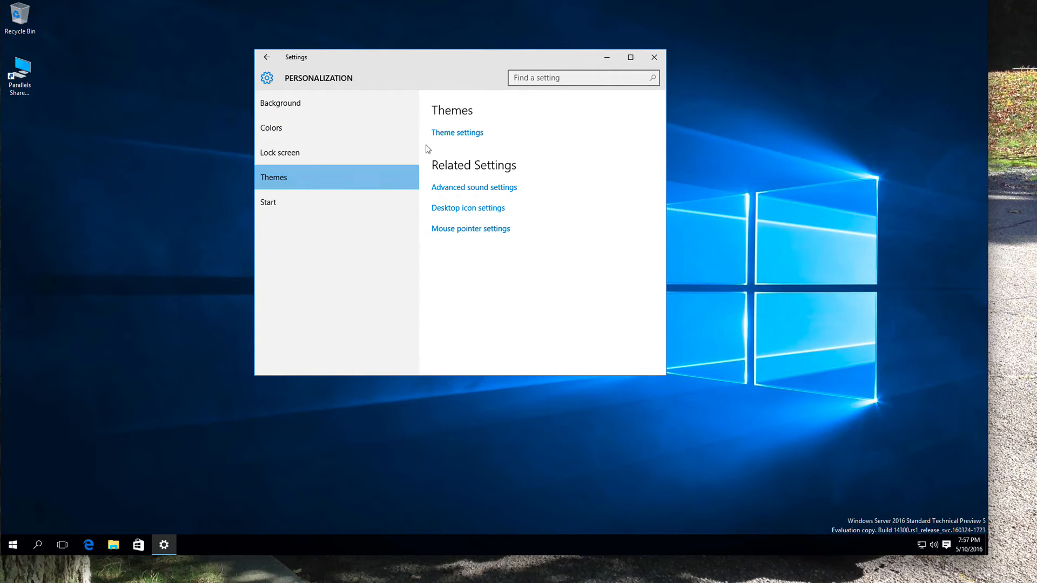
click(457, 132)
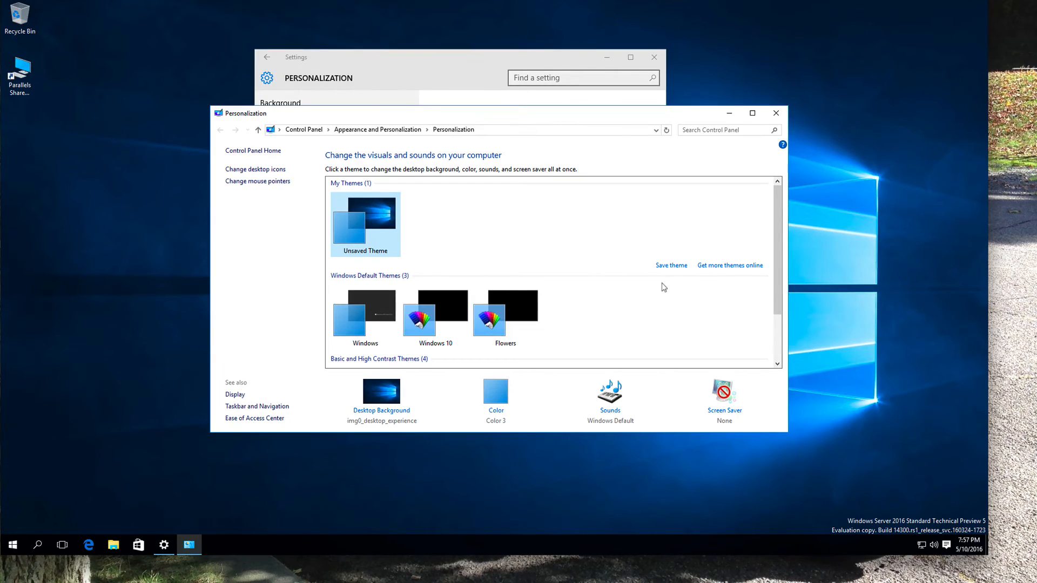
mouse_move(666, 293)
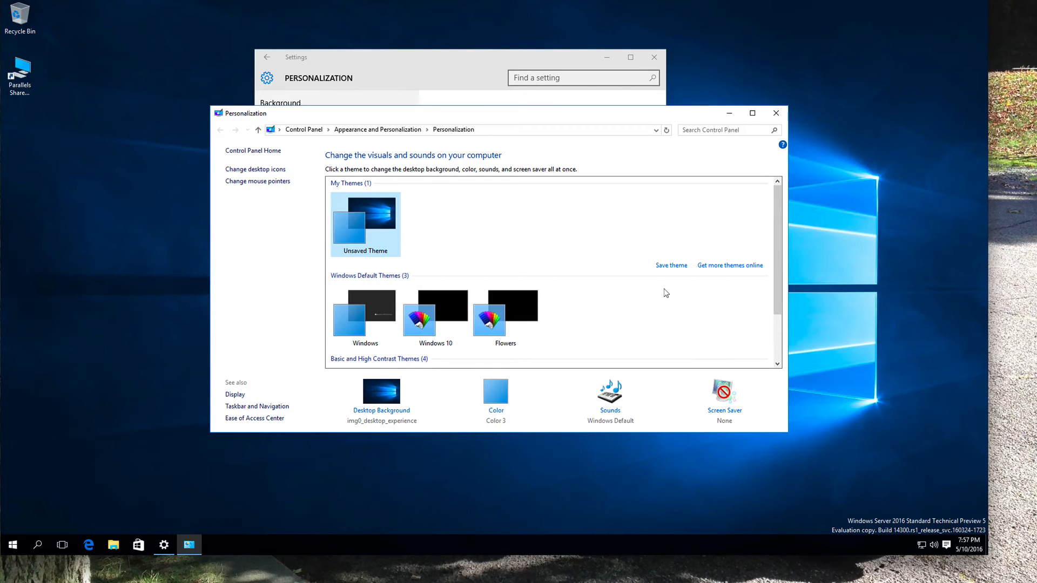
mouse_move(475, 241)
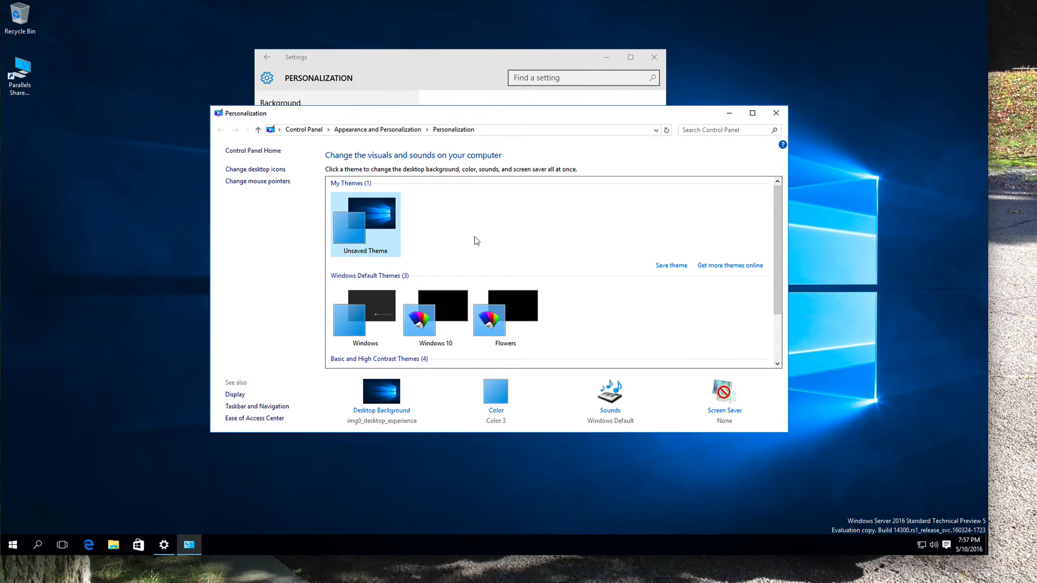
mouse_move(673, 259)
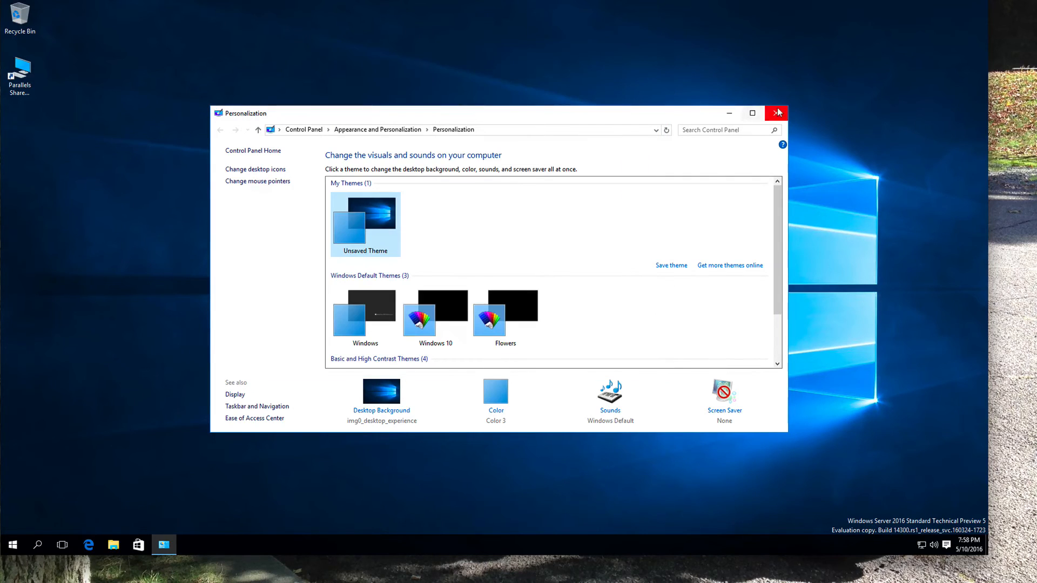
click(776, 113)
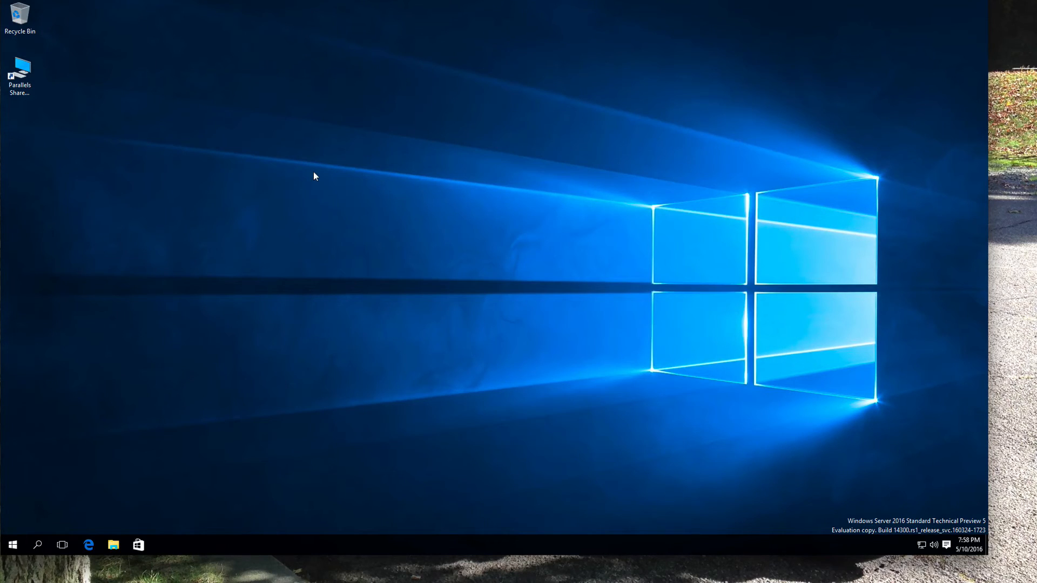
mouse_move(411, 247)
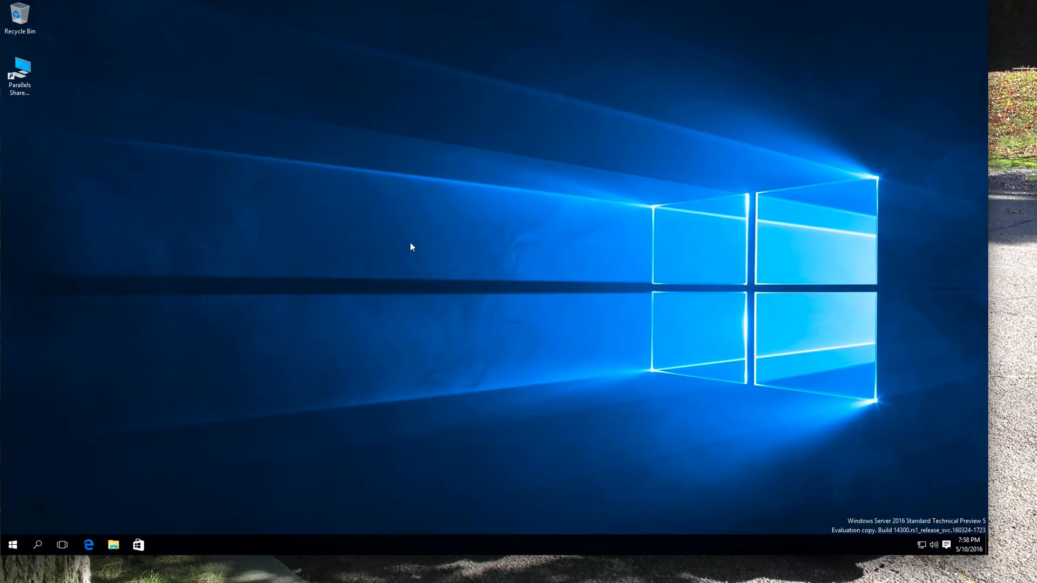
mouse_move(202, 434)
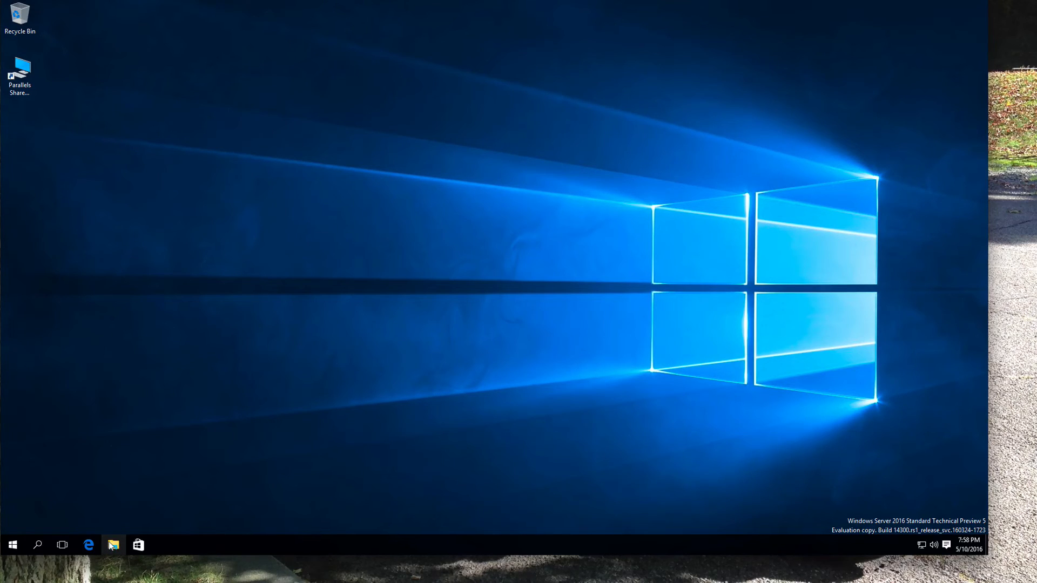
click(113, 544)
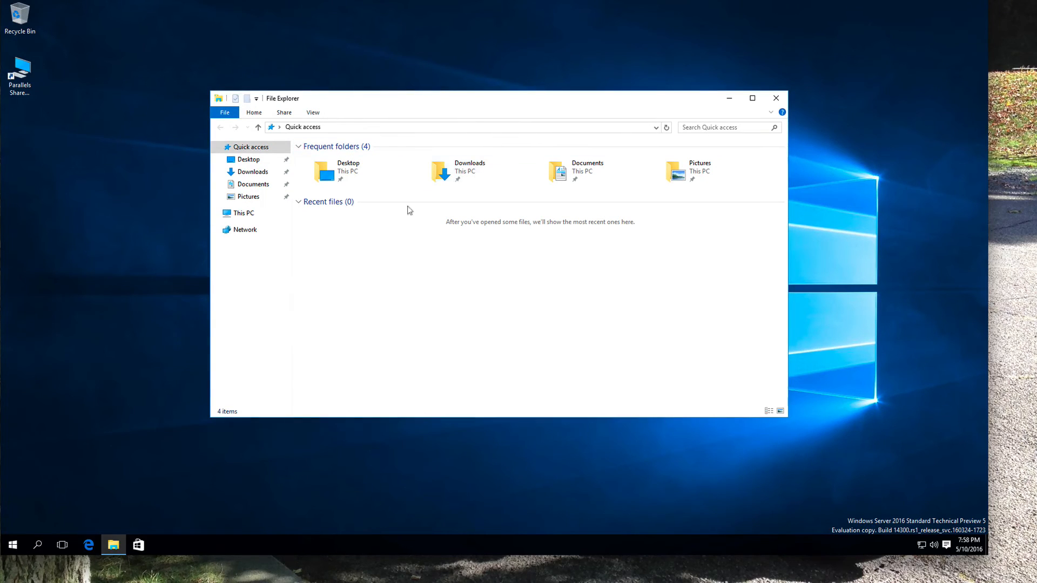
mouse_move(431, 263)
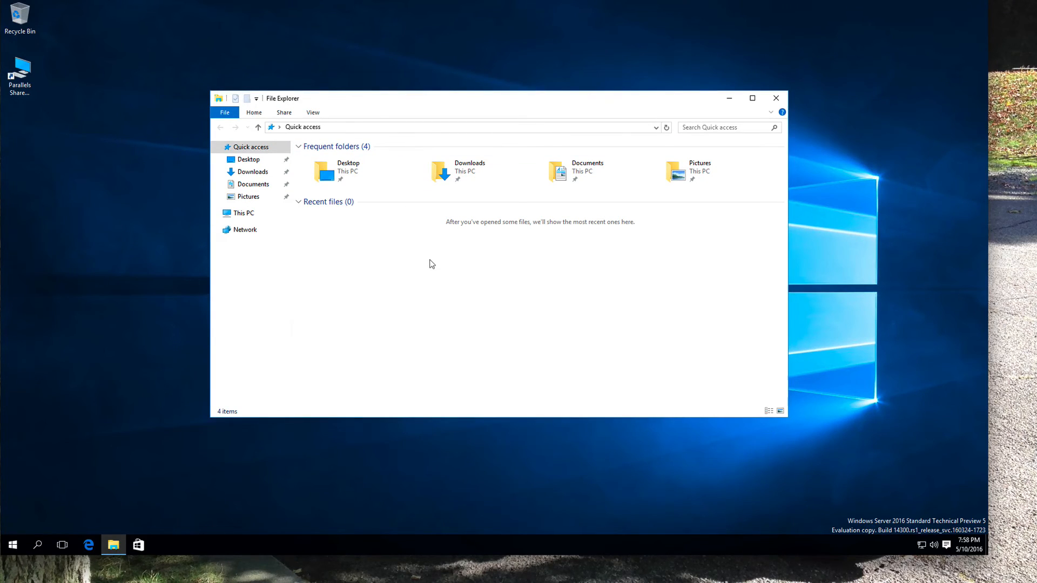
mouse_move(433, 263)
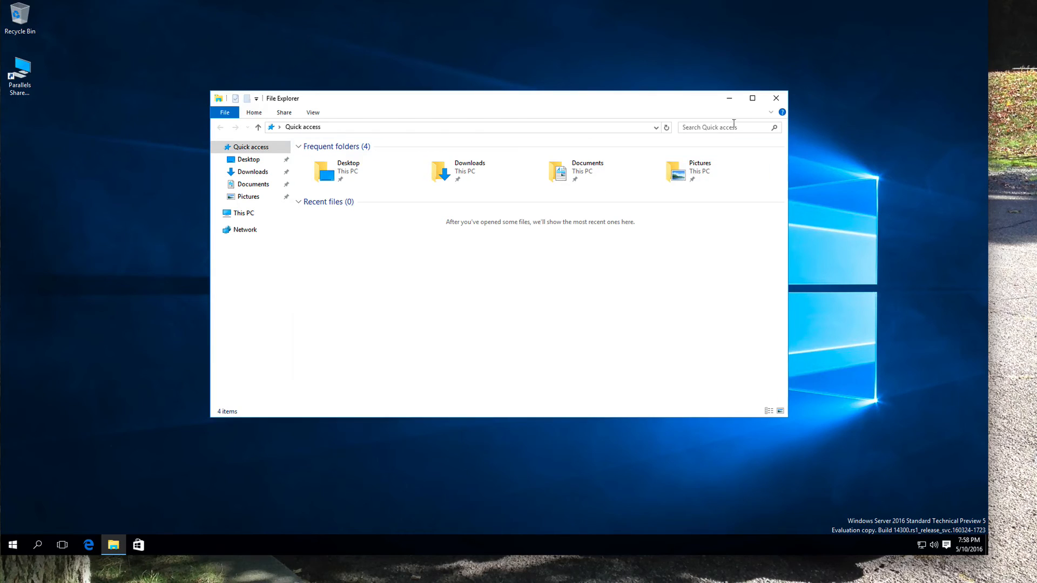
mouse_move(775, 98)
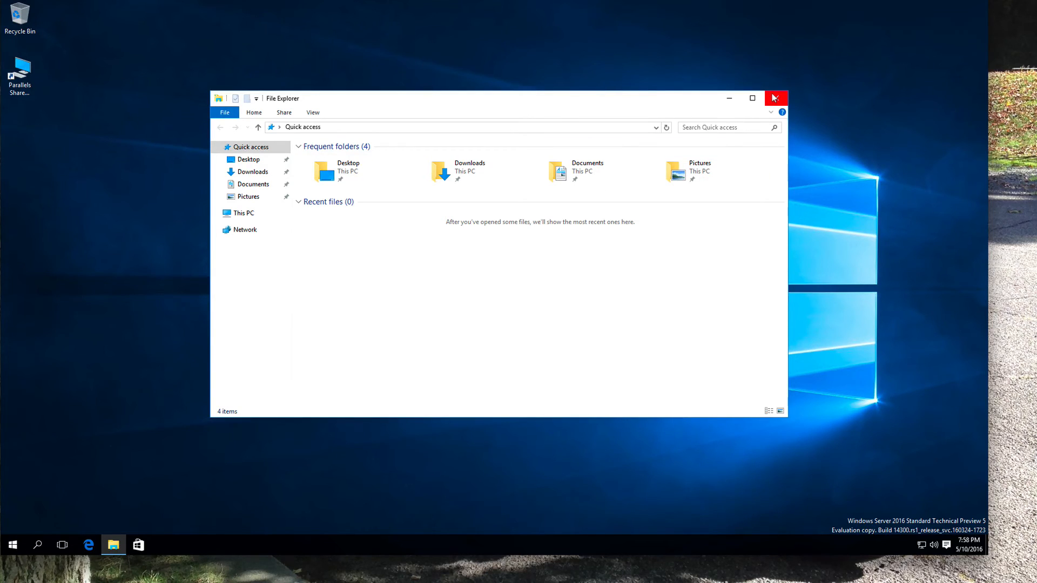
click(776, 97)
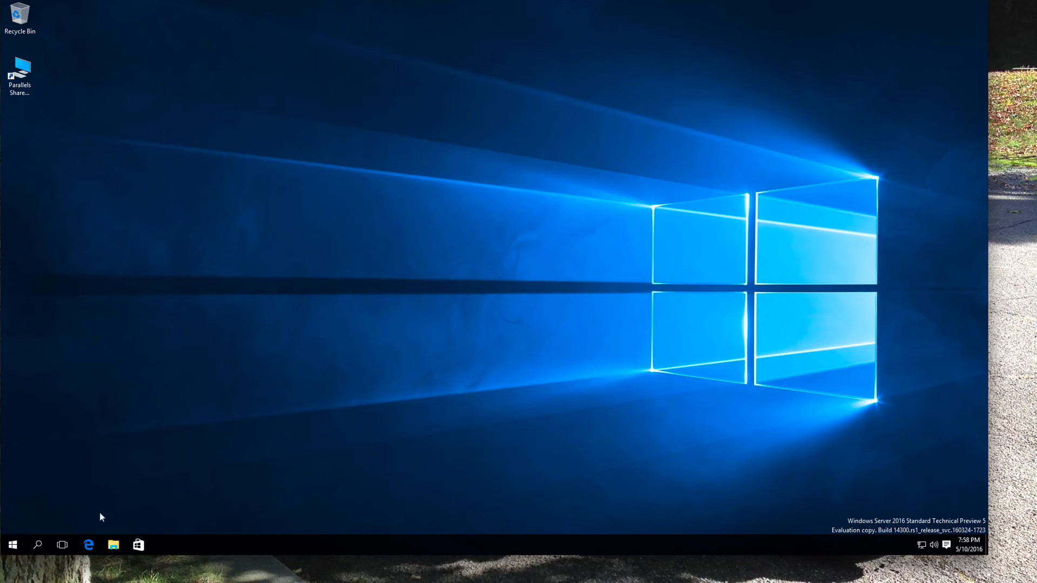
Launch Edge and search for 'tipsfromtheserverroom'.
click(88, 545)
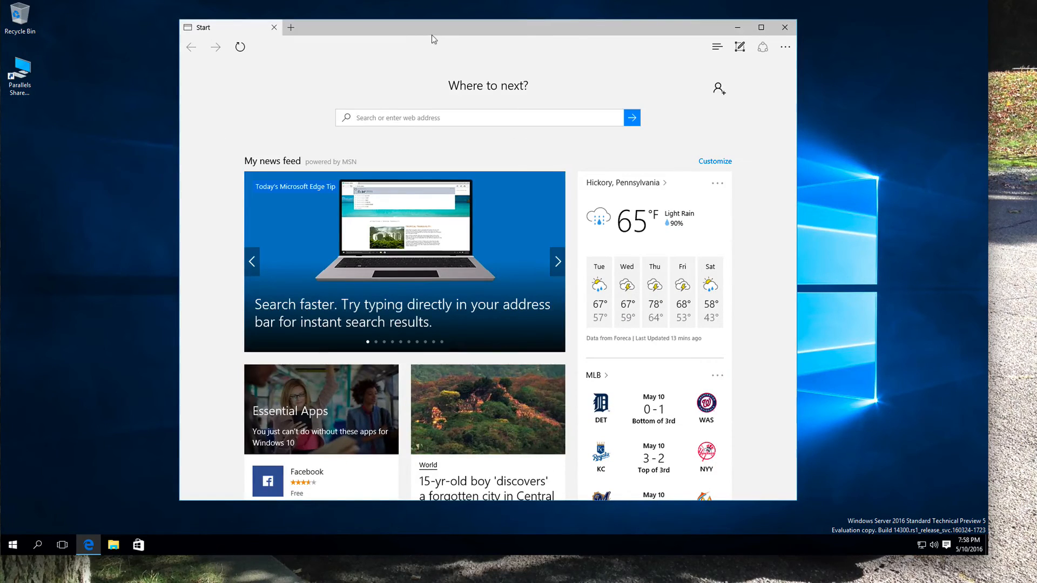
mouse_move(318, 25)
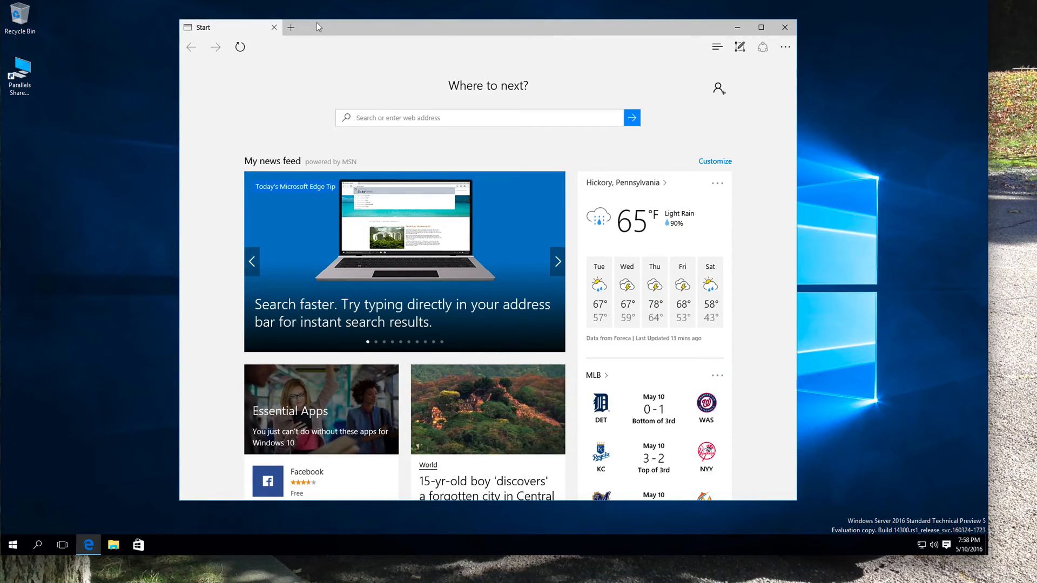
mouse_move(397, 102)
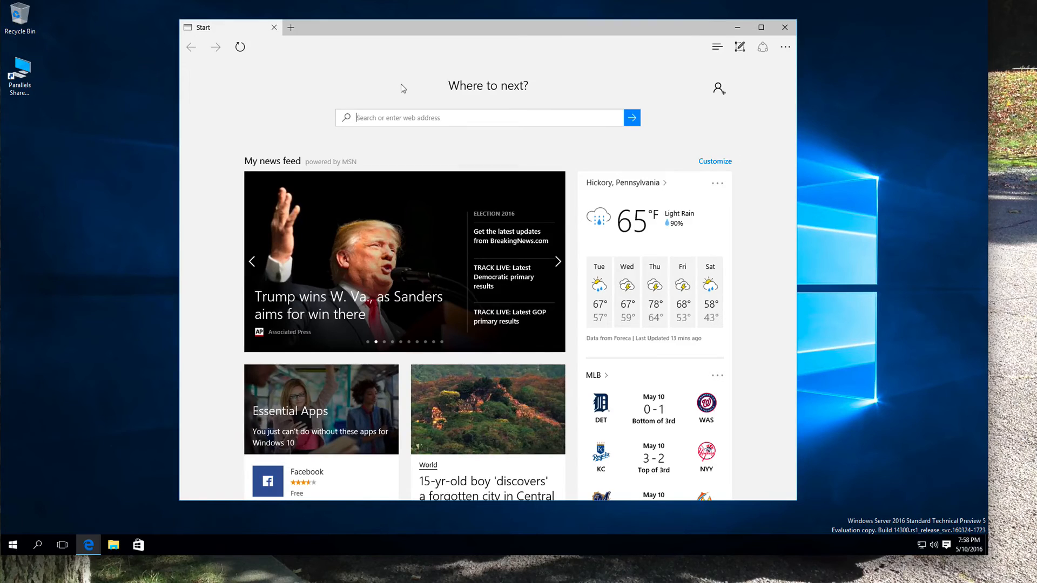
text(tipsf)
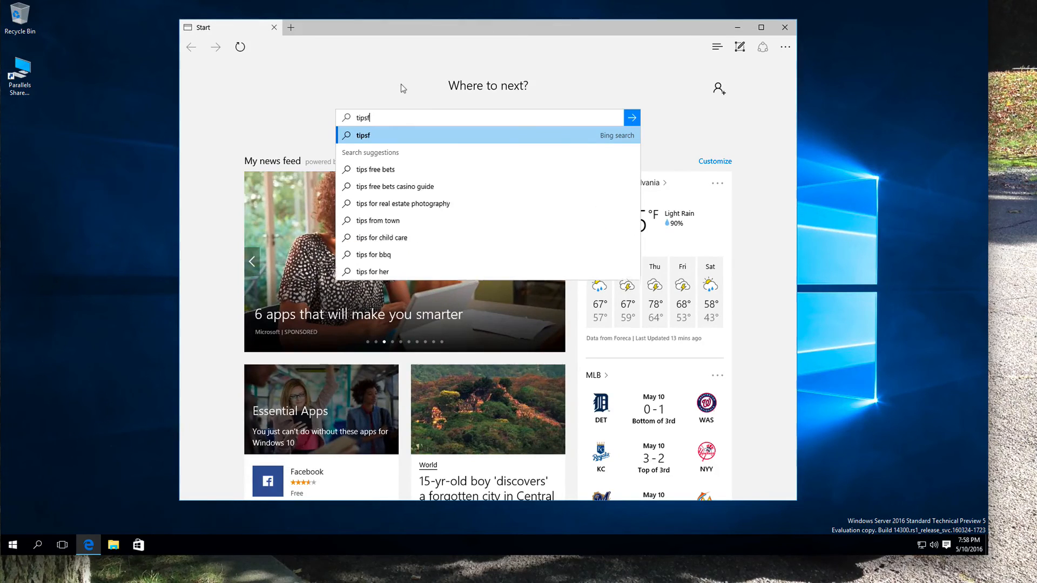
text(romthe)
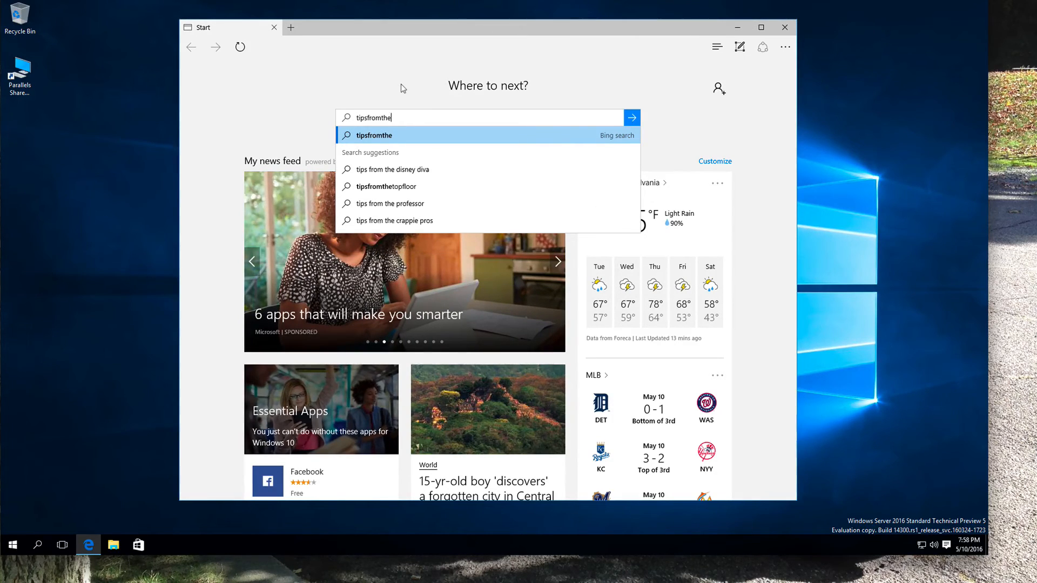
text(serverroom)
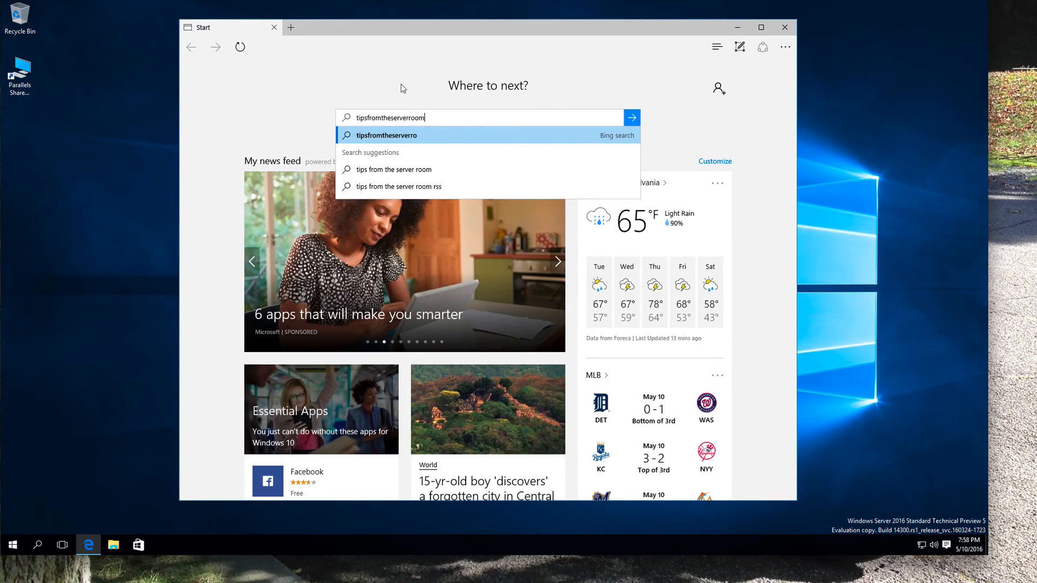
click(632, 117)
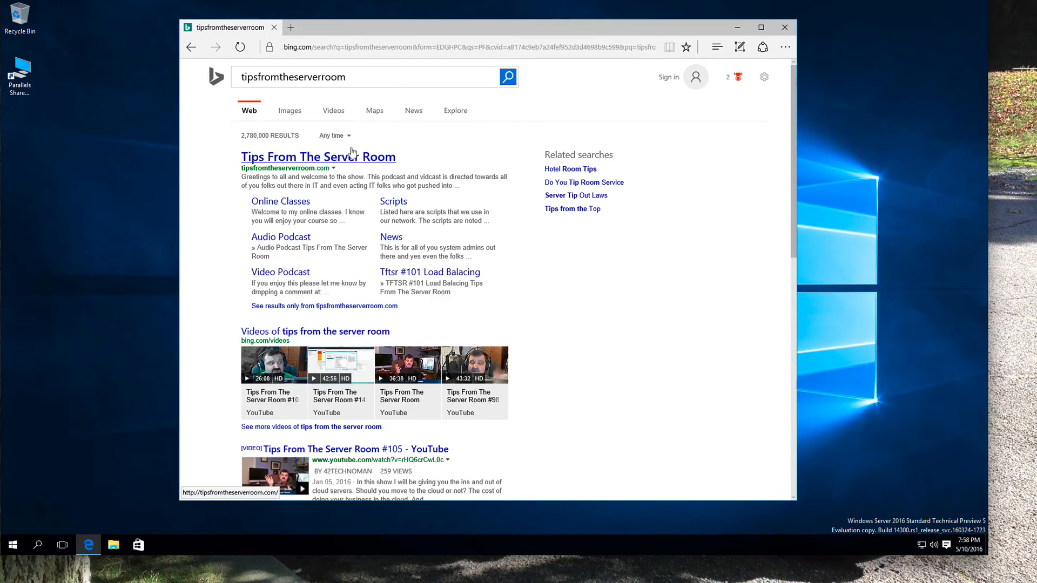
Open Tips From The Server Room, read Online Classes, and follow the Windows Server 2012 course link.
click(317, 156)
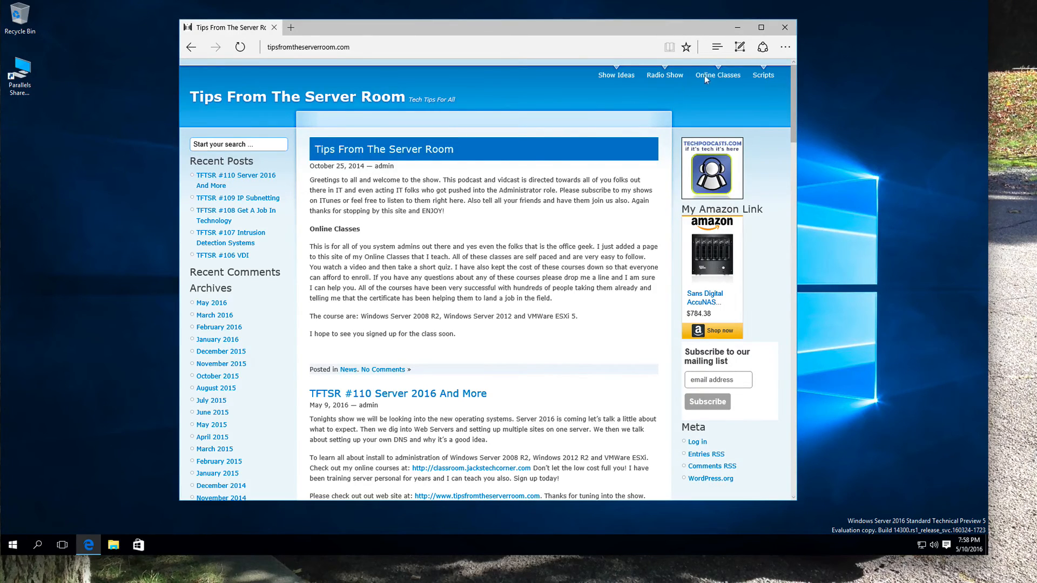
click(717, 76)
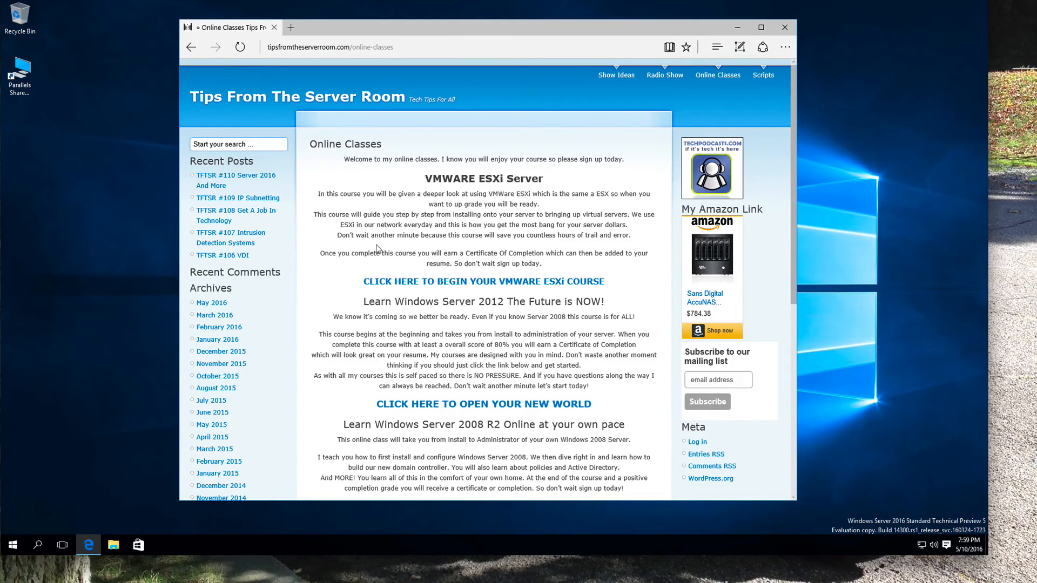
scroll(down, 3)
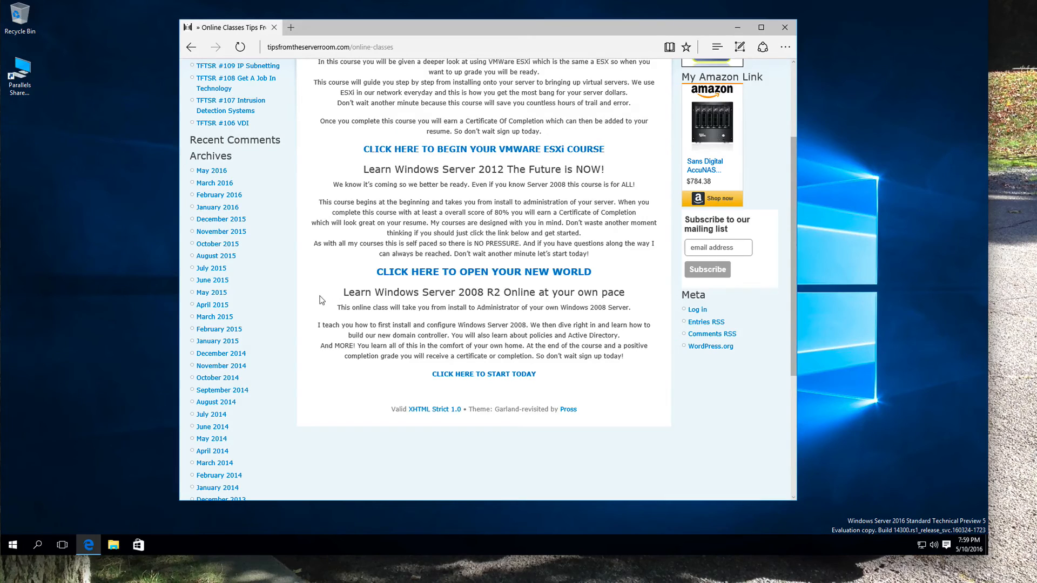
mouse_move(441, 233)
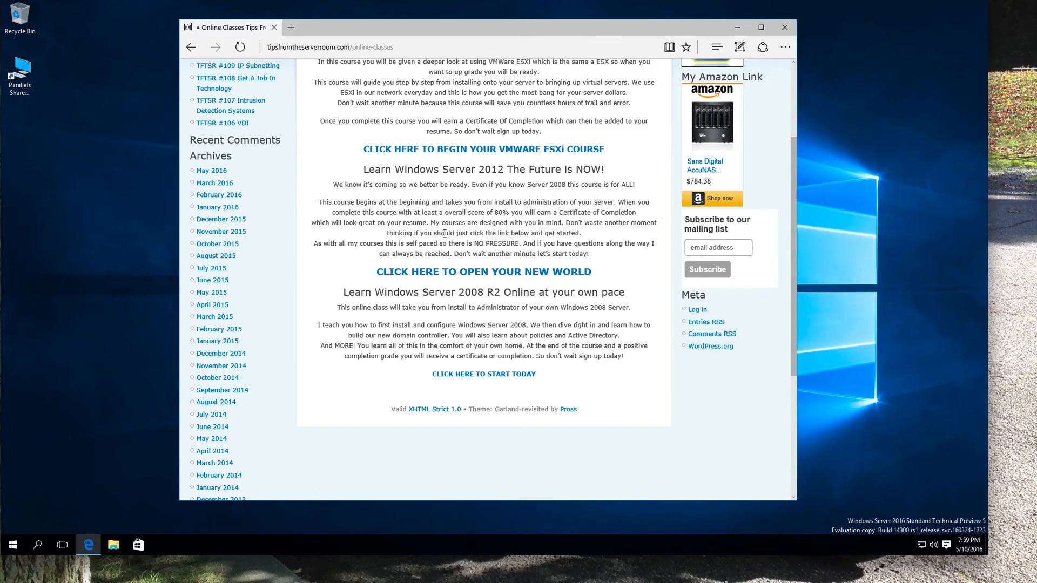
mouse_move(431, 170)
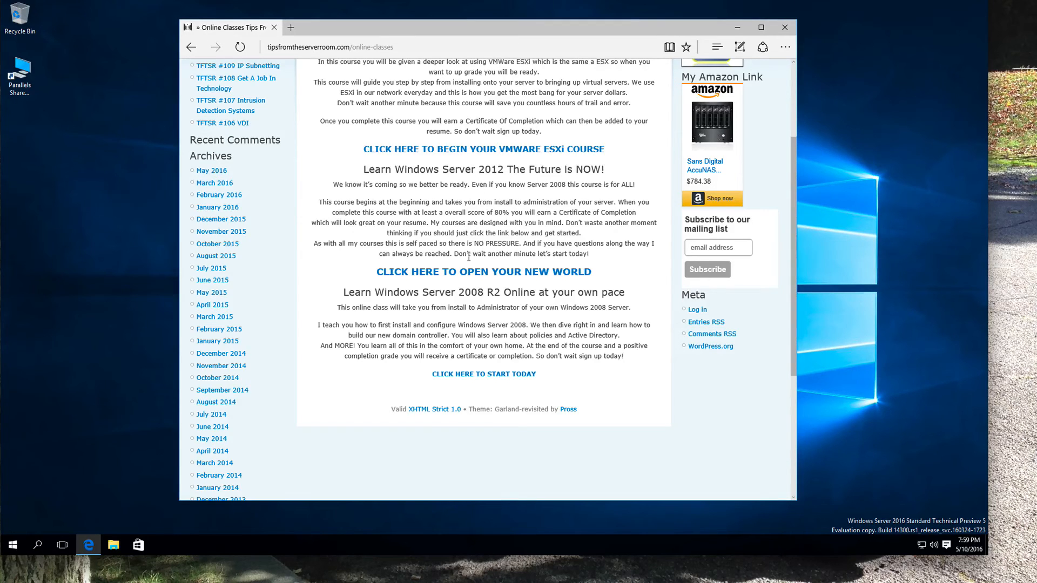
click(483, 272)
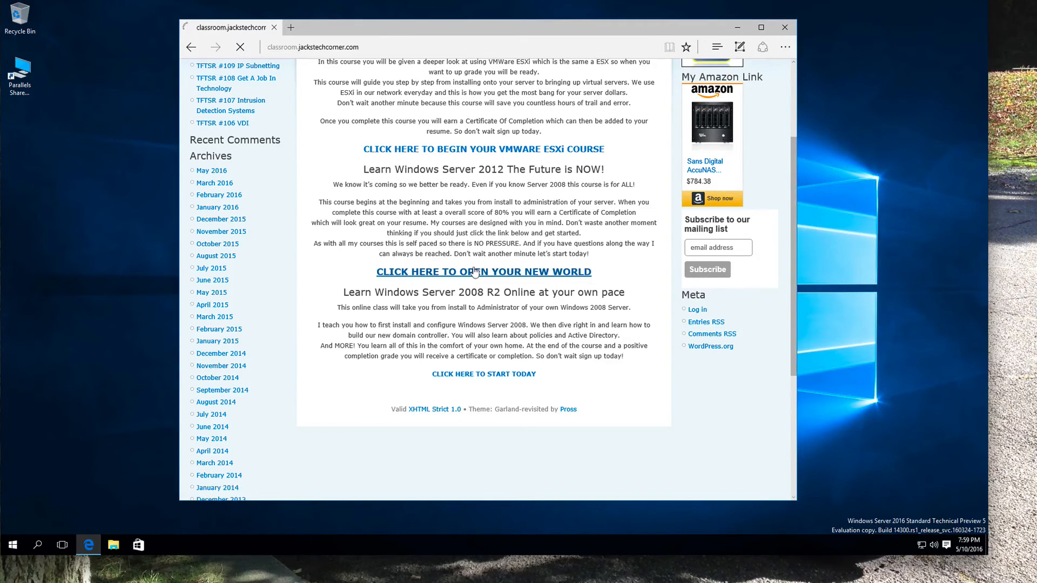
Browse the Jacks Tech Corner eLearning course listing, then close Microsoft Edge.
click(483, 272)
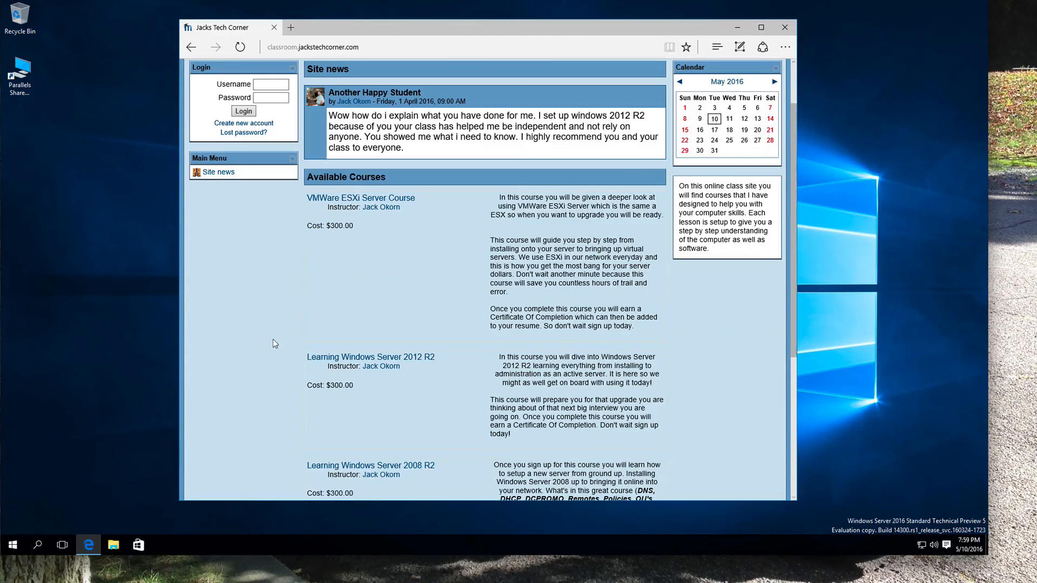
scroll(down, 3)
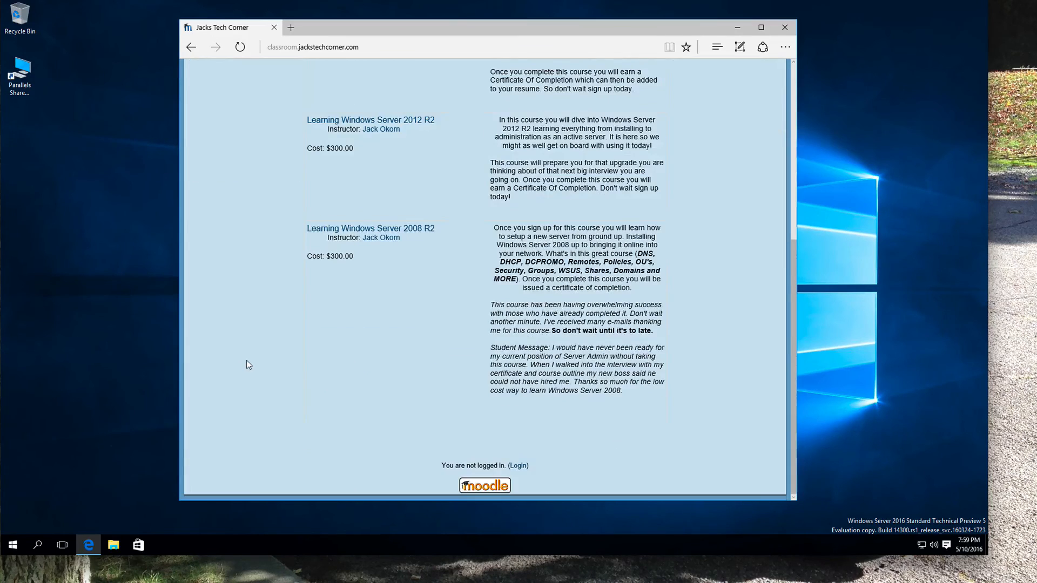
mouse_move(263, 303)
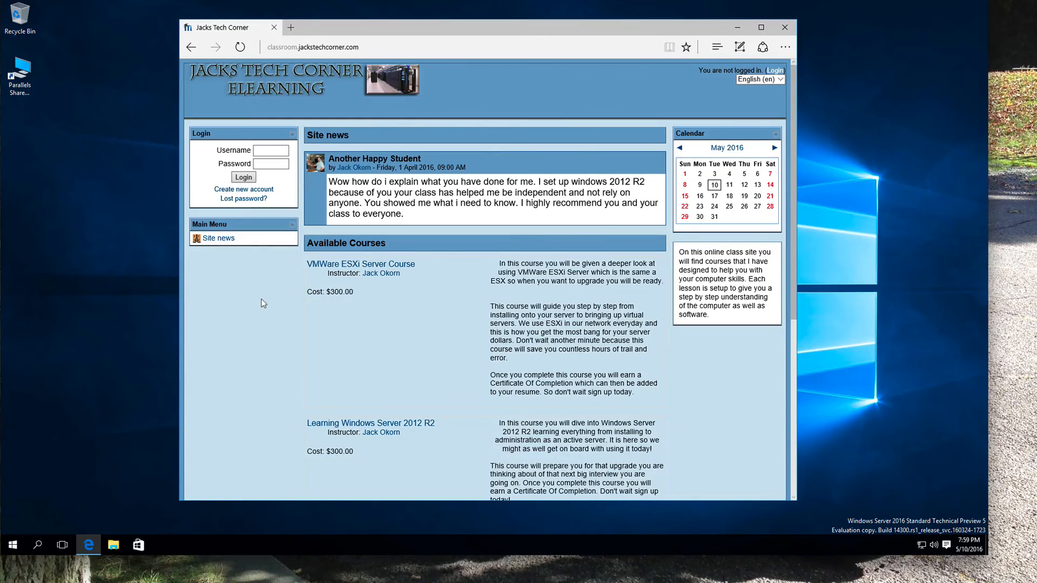
mouse_move(269, 305)
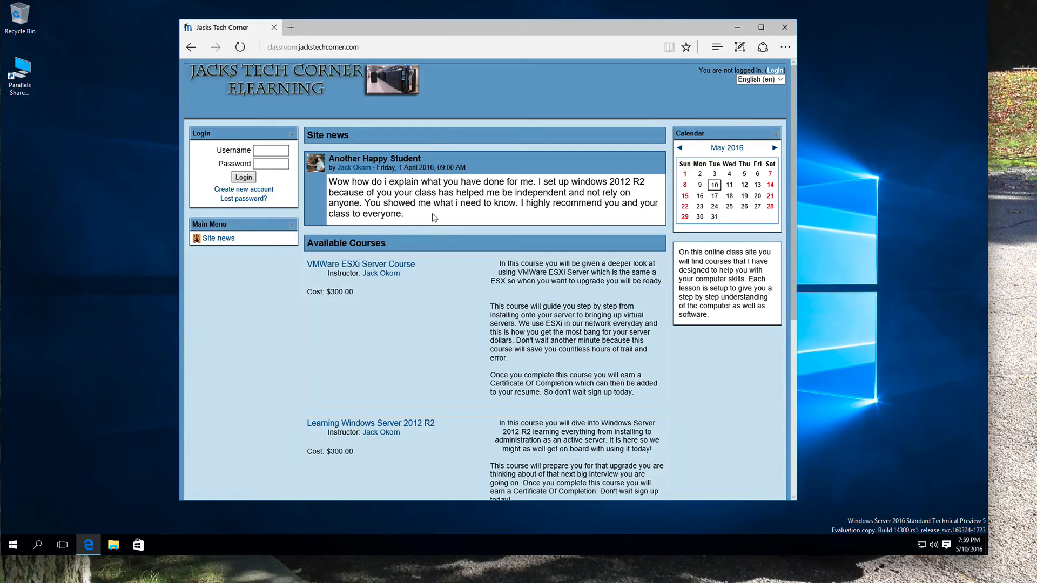
mouse_move(637, 59)
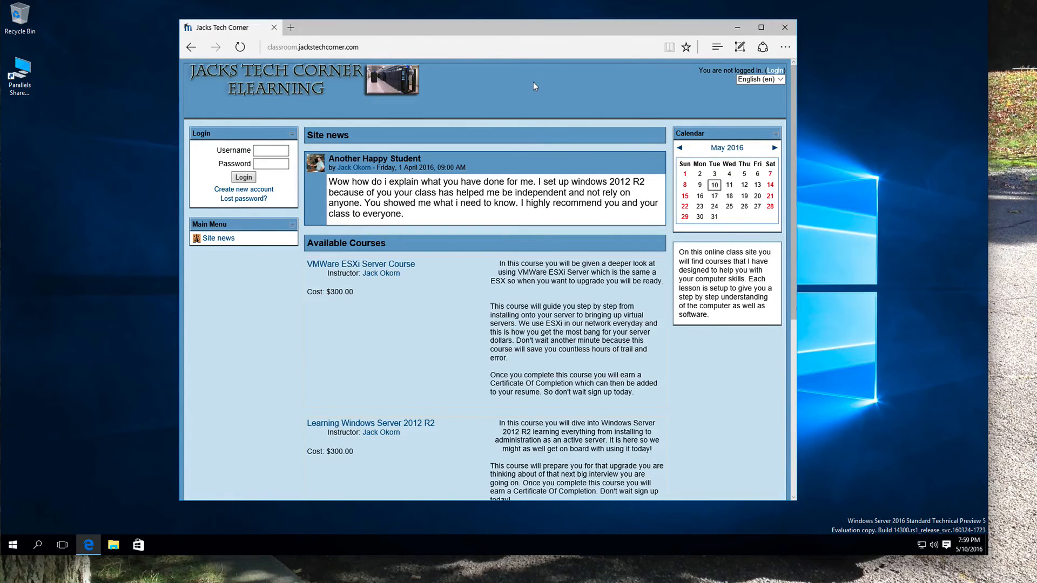
click(328, 46)
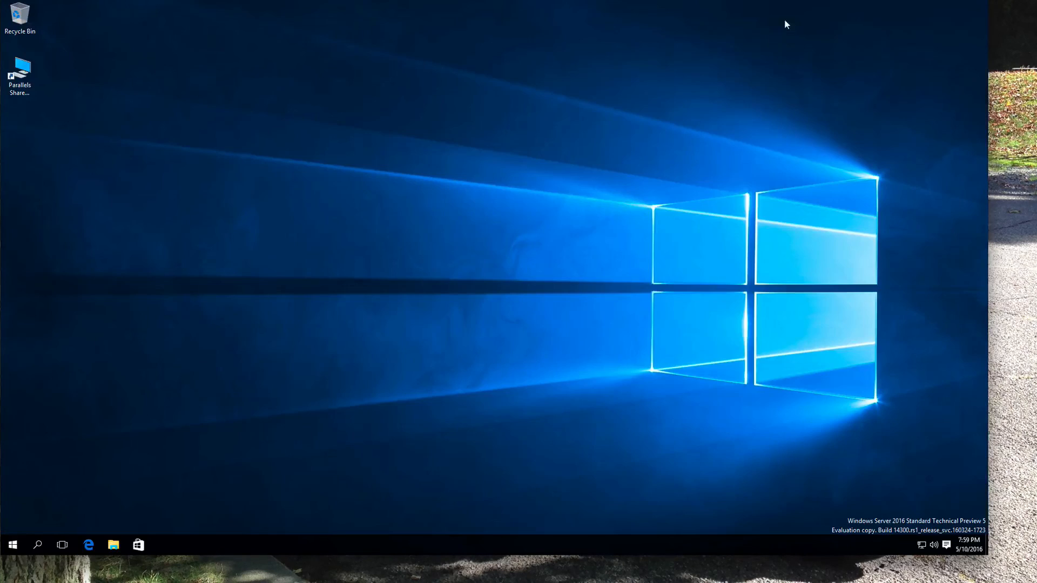
mouse_move(410, 242)
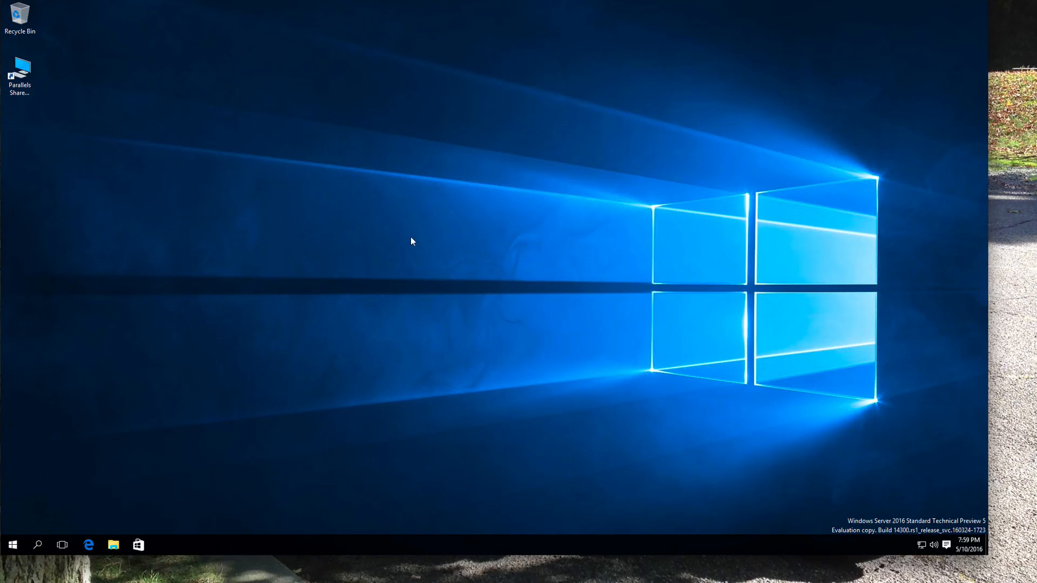